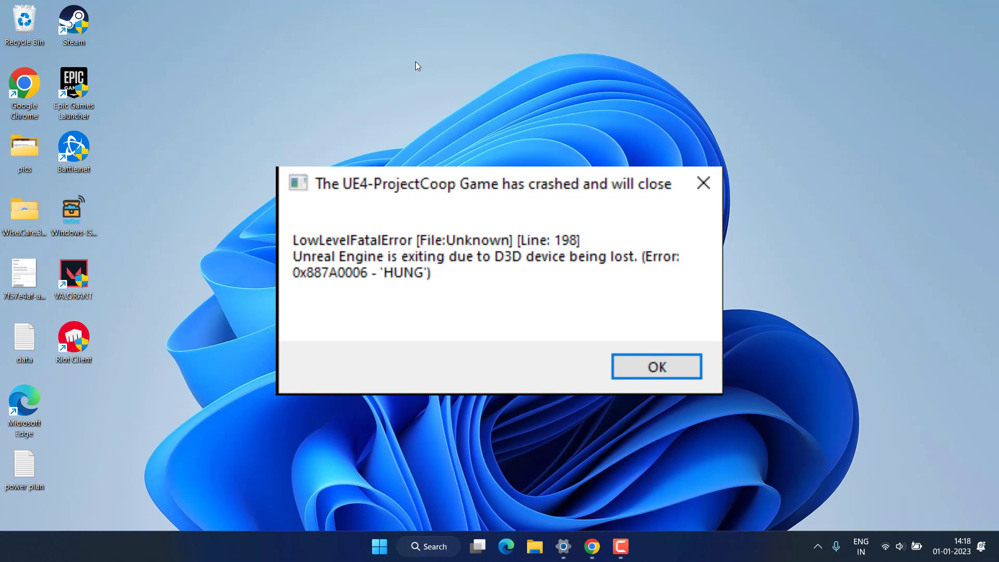
Dismiss the UE4-ProjectCoop crash dialog reporting the D3D device lost error.
click(657, 366)
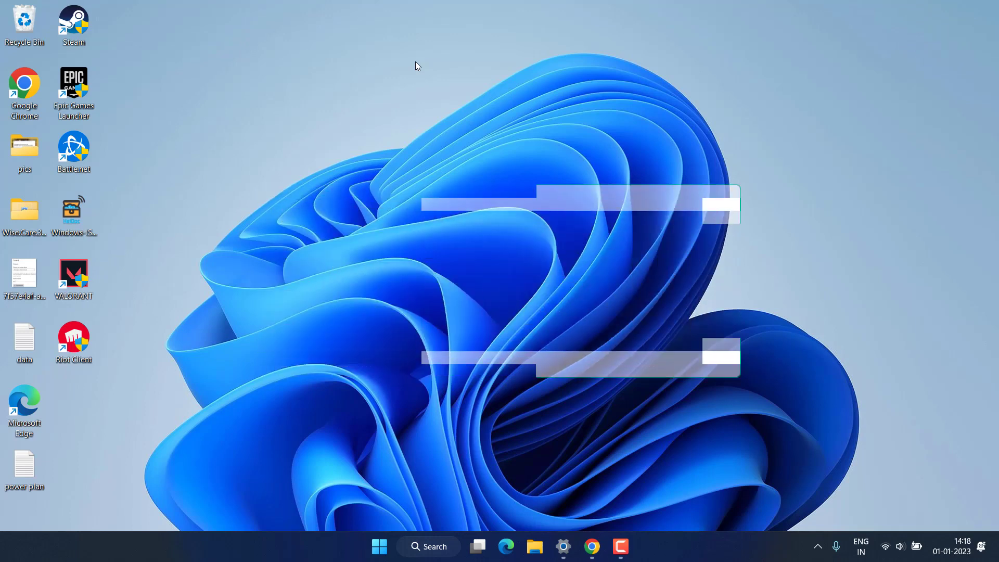
click(562, 547)
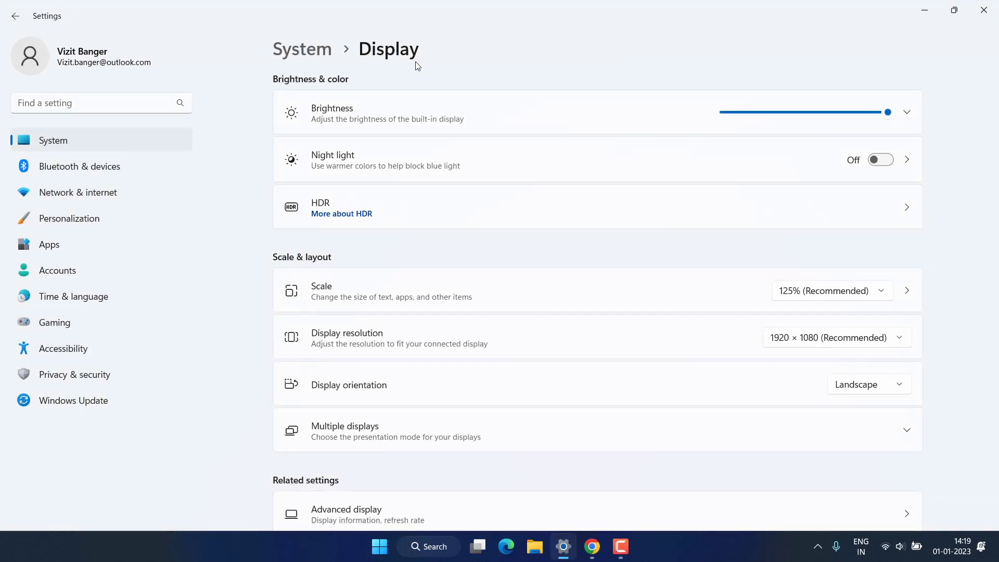
click(73, 401)
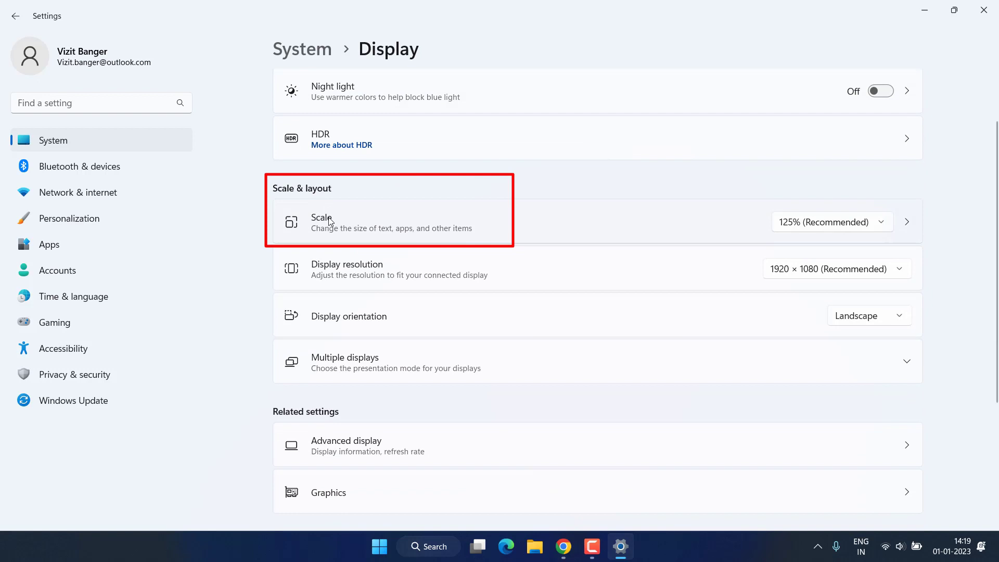
click(832, 222)
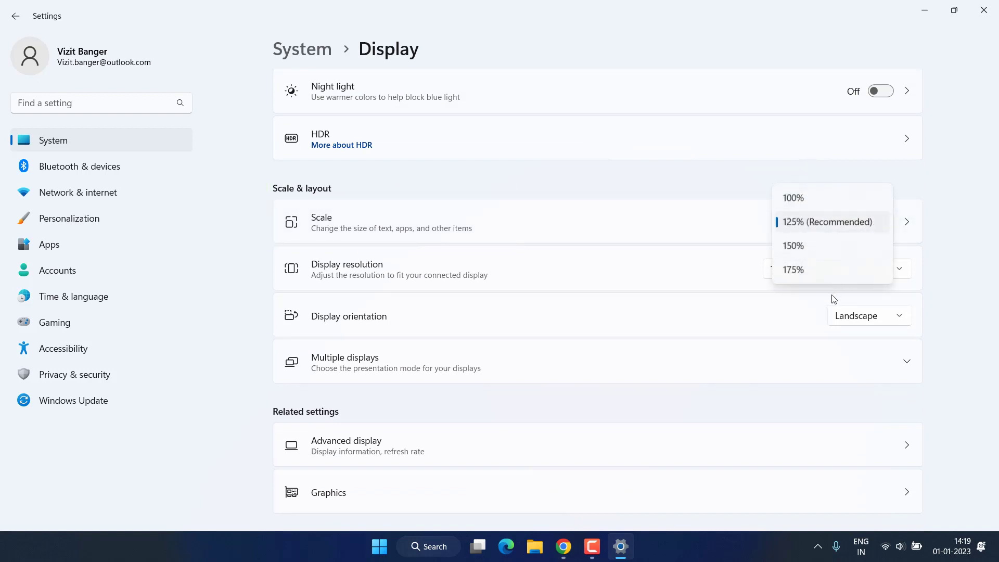
mouse_move(820, 215)
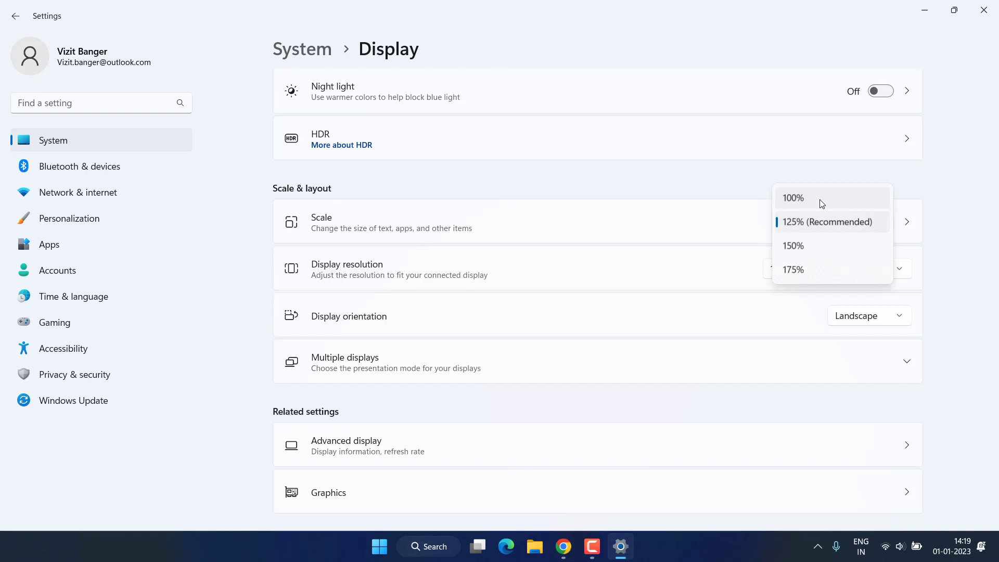
mouse_move(828, 205)
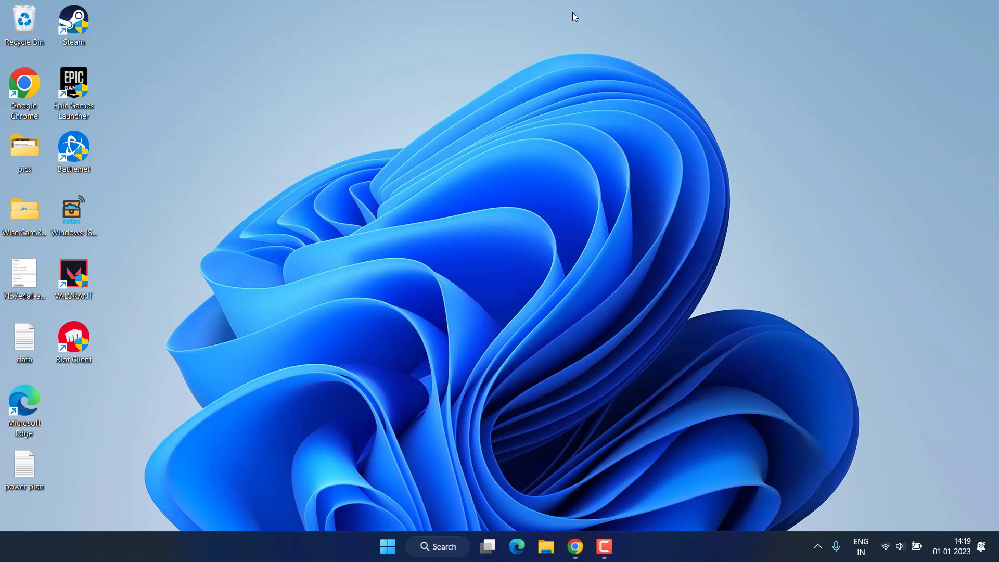
mouse_move(360, 212)
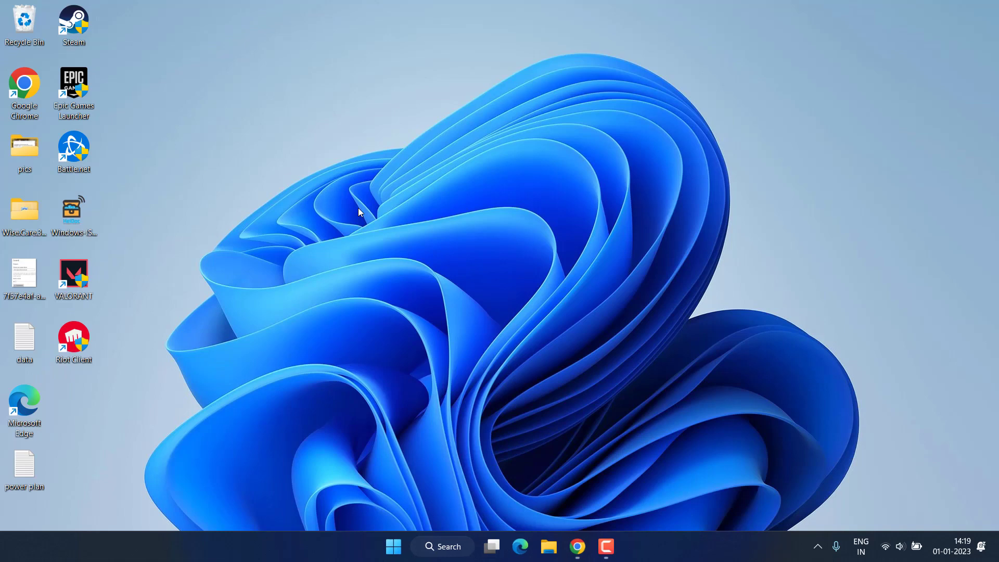
mouse_move(253, 232)
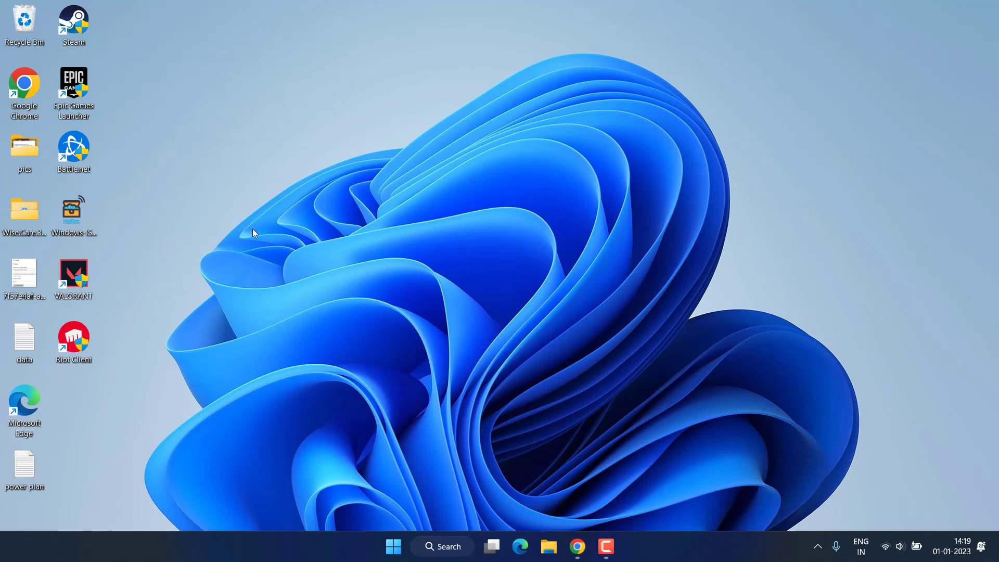
Open Device Manager to inspect the AMD Radeon(TM) Graphics and Radeon RX 5500M adapters.
right_click(393, 546)
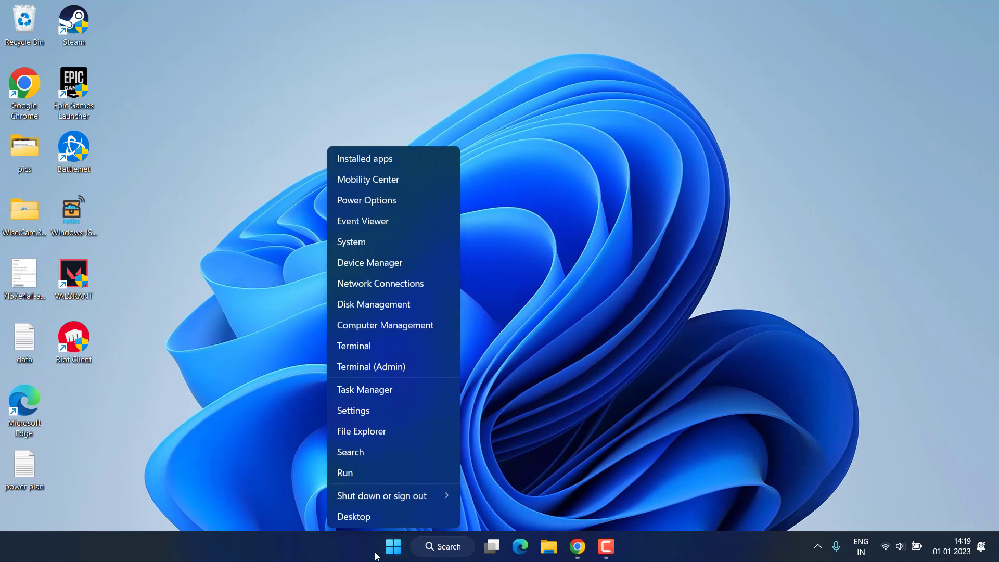
click(369, 269)
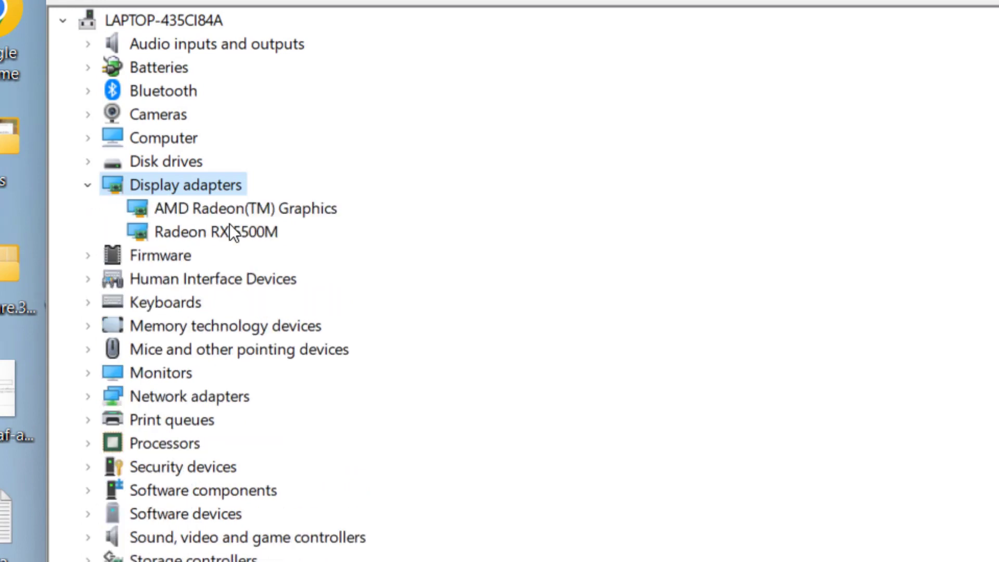
click(233, 208)
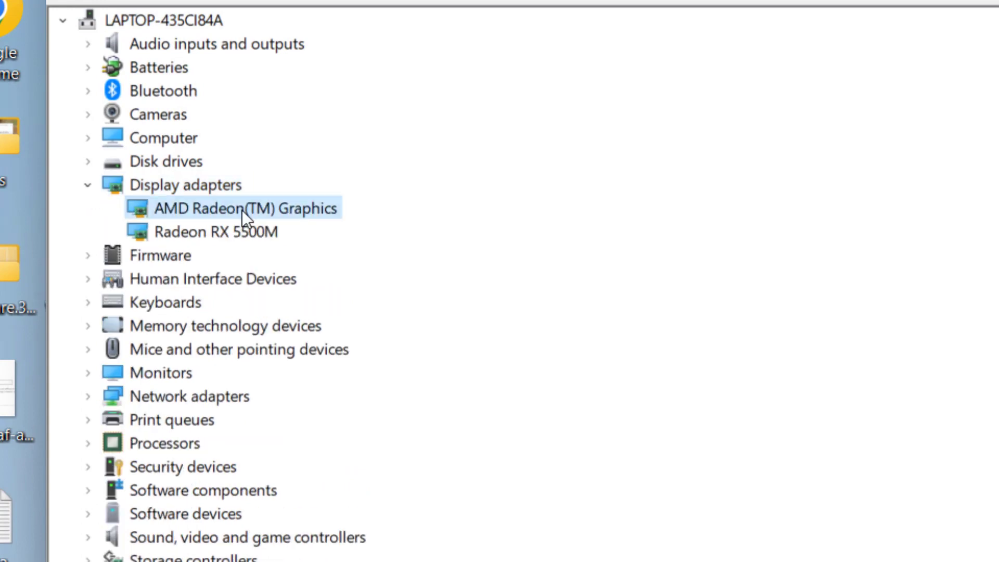
click(207, 232)
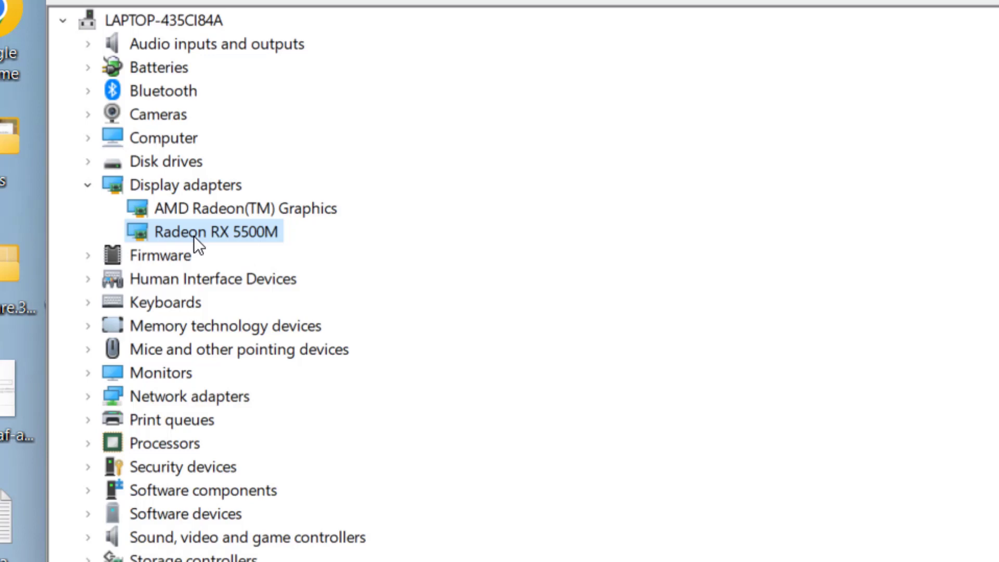
mouse_move(295, 220)
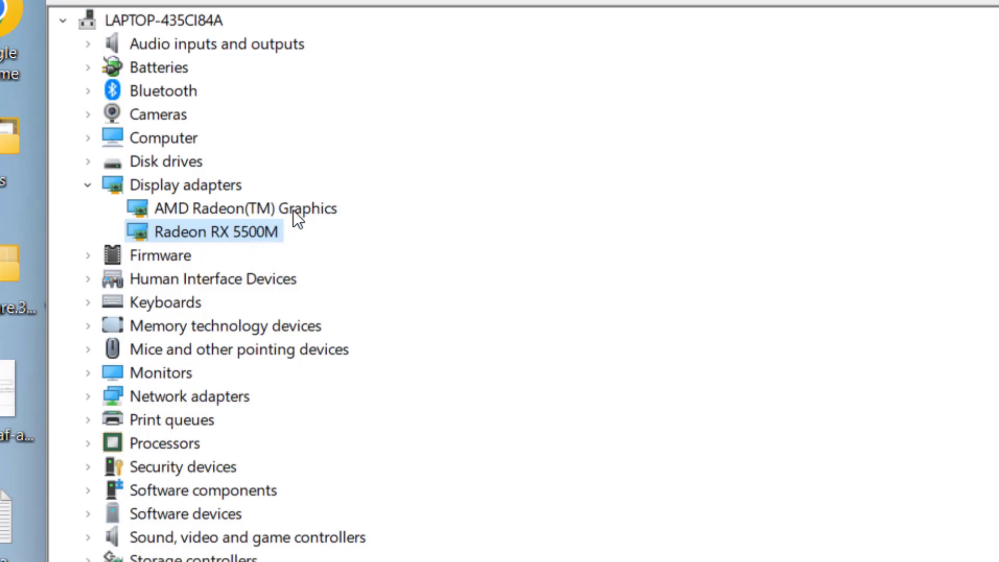
click(245, 208)
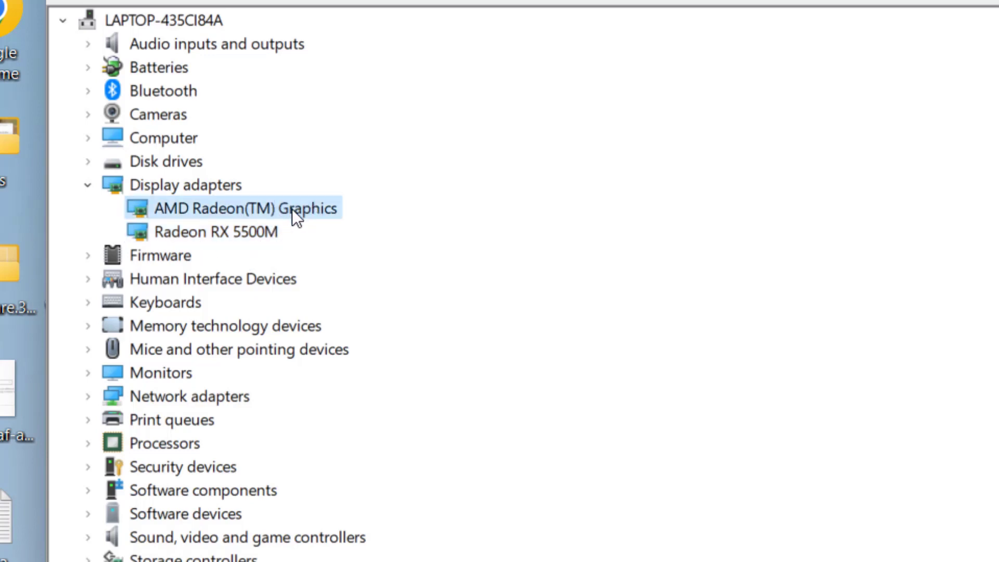
right_click(243, 208)
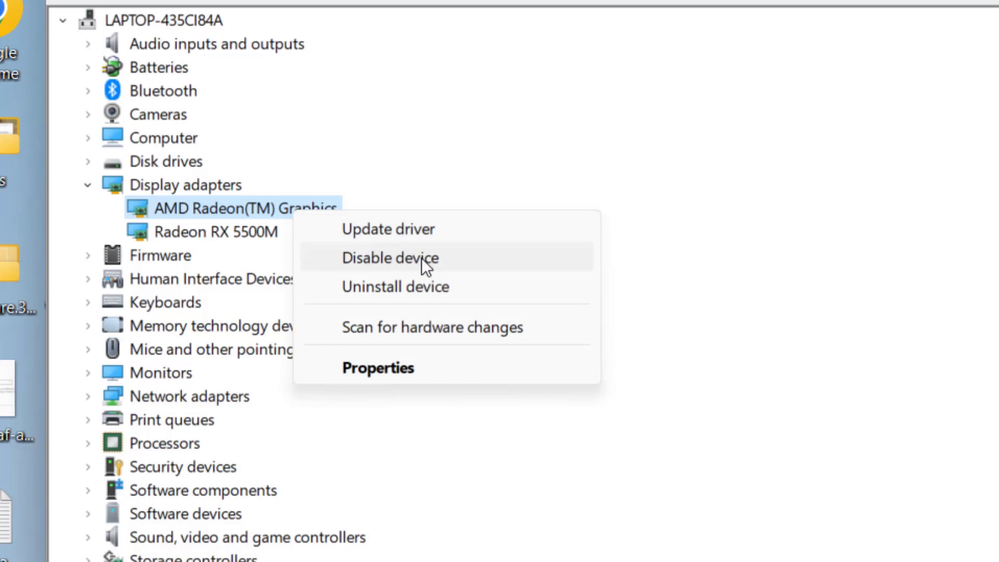
mouse_move(414, 272)
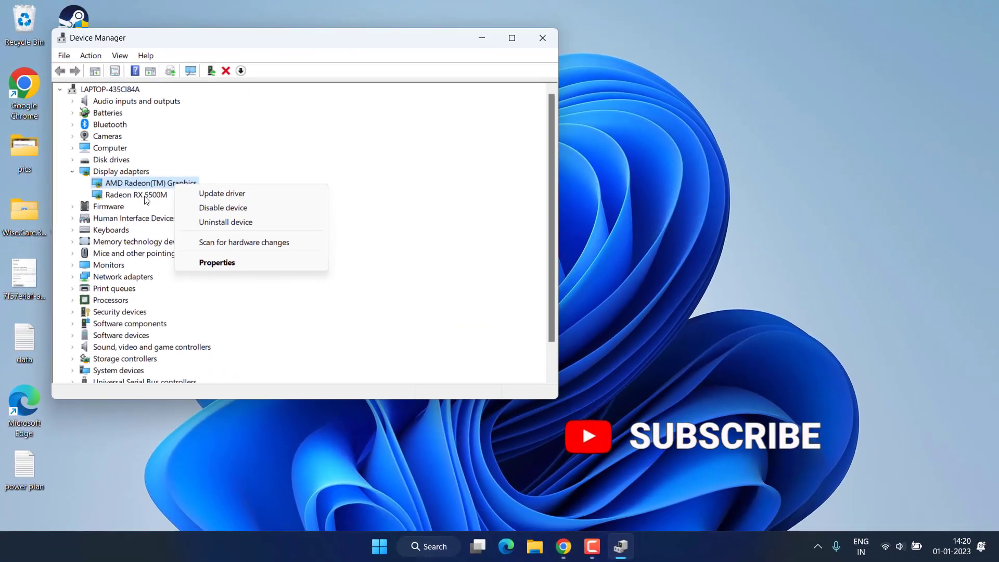
click(136, 194)
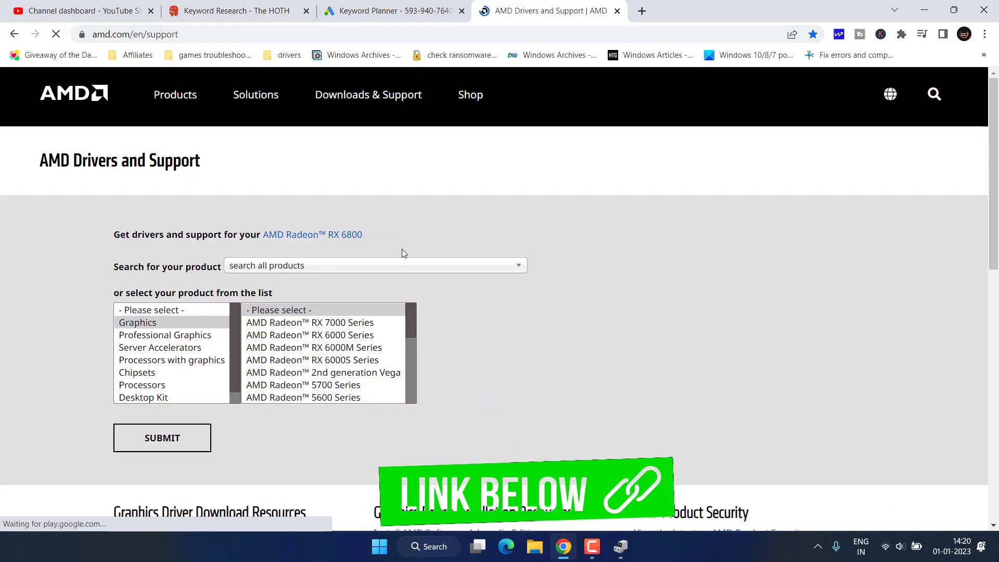
Find AMD Radeon RX 5500M drivers and expand the Windows 11 64-bit Adrenalin 22.11.2 downloads.
click(375, 265)
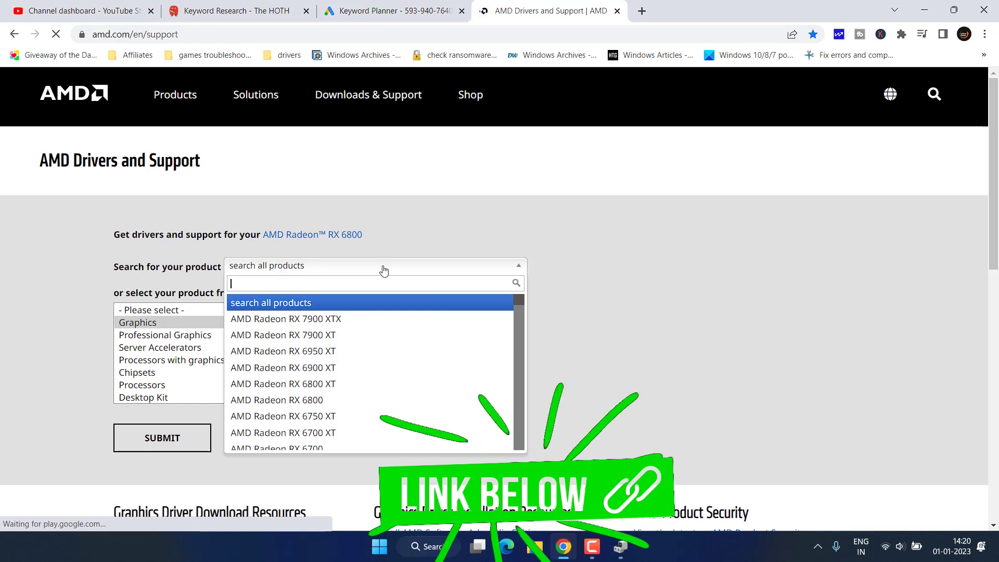
text(amd radeon rx 5)
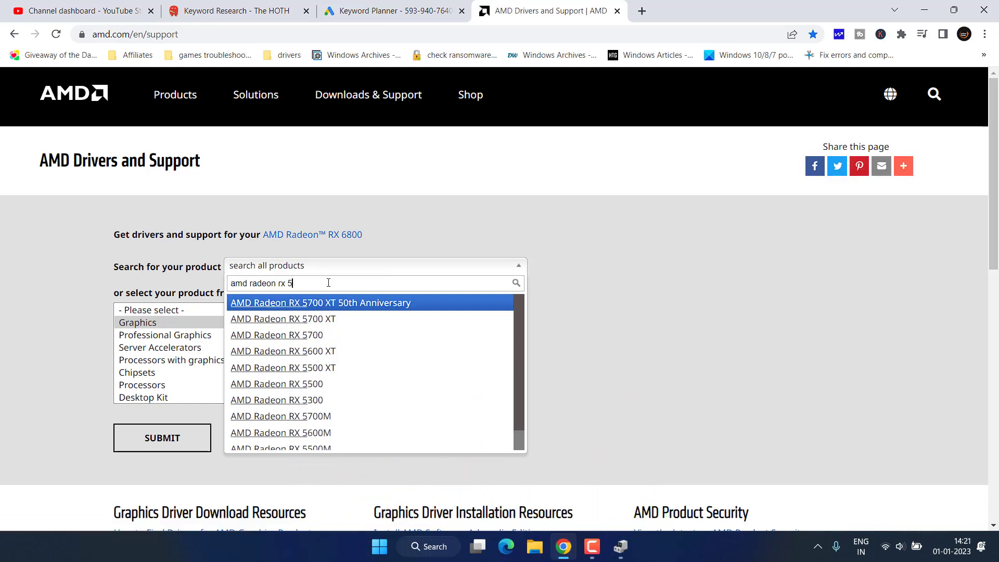
text(00)
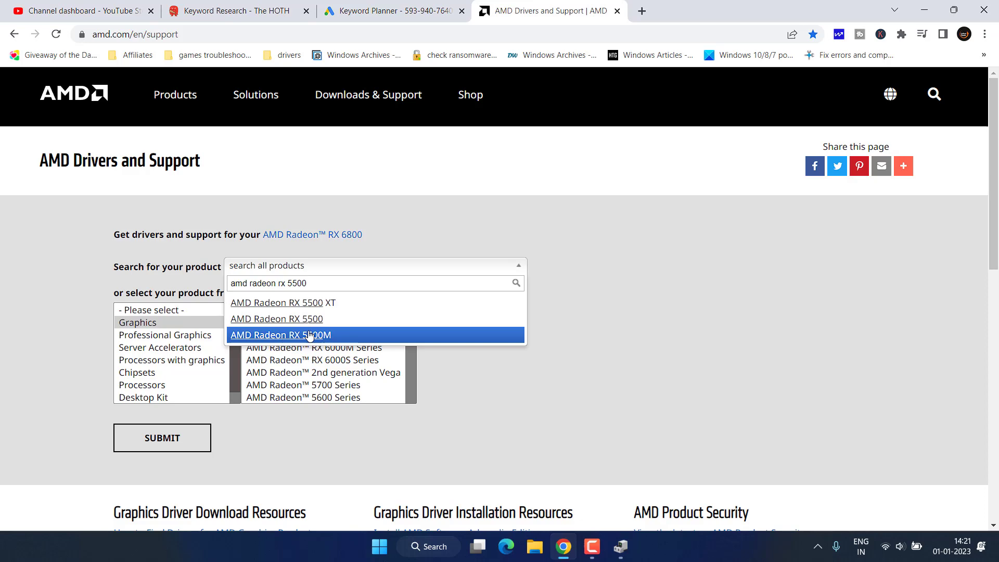
click(296, 335)
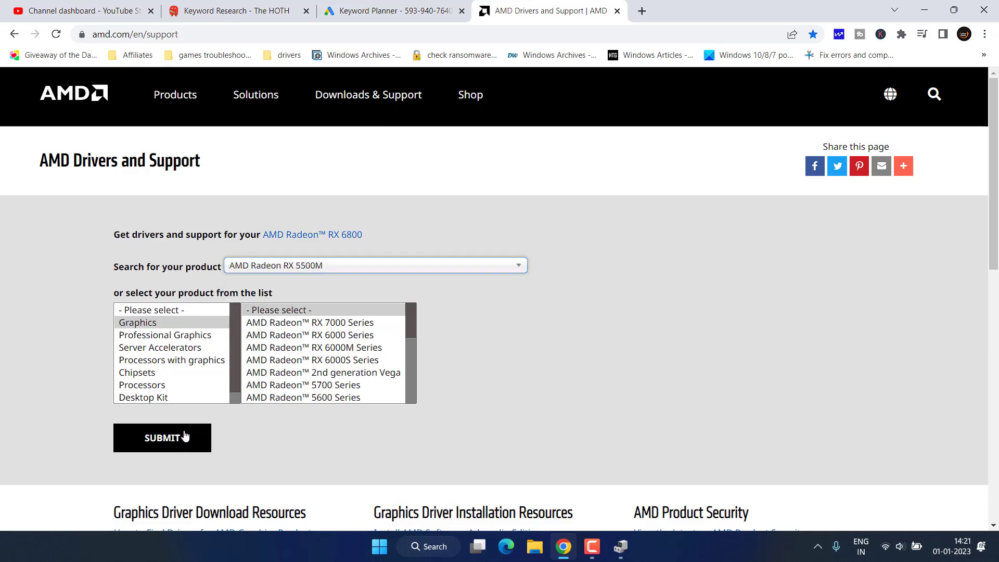
click(163, 438)
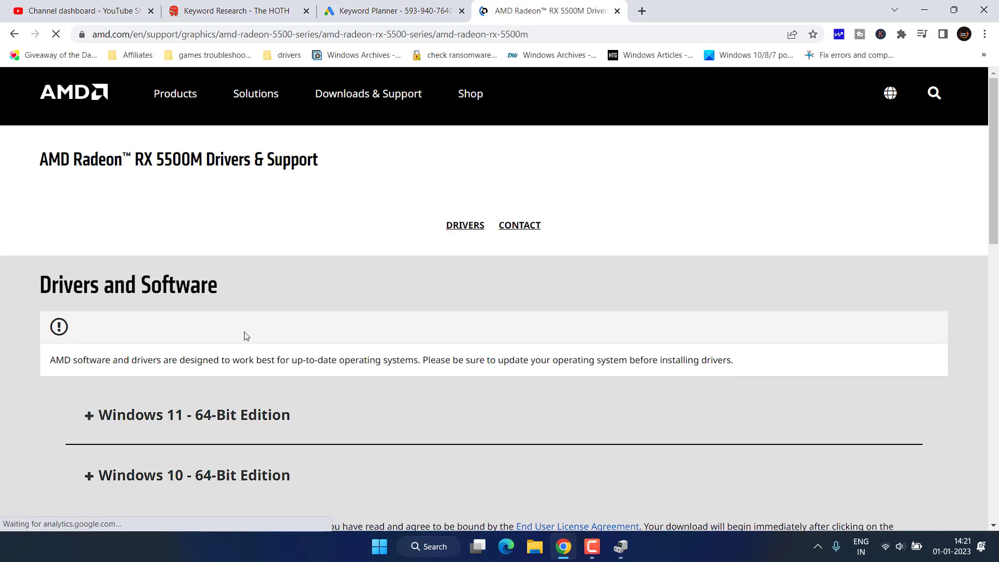
click(187, 414)
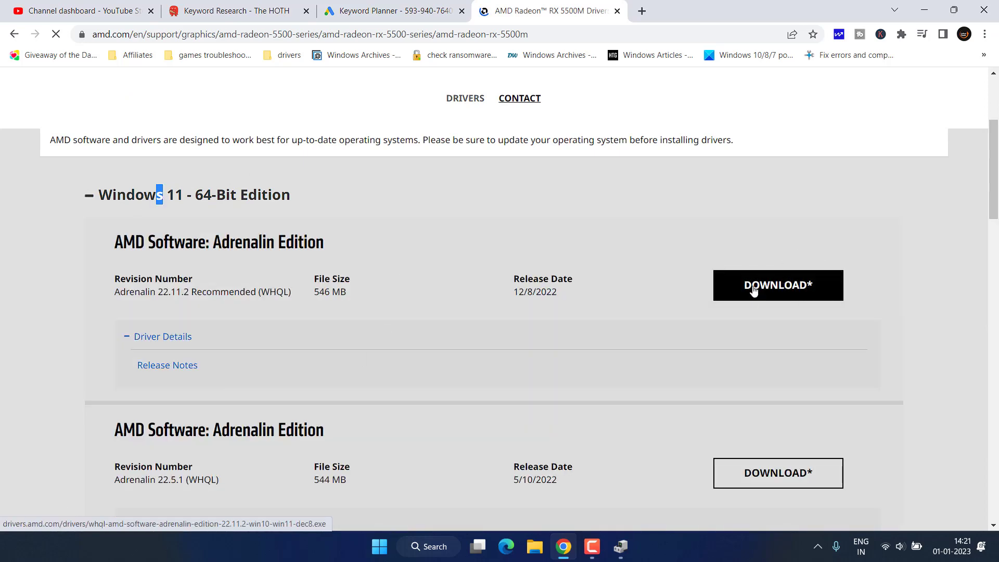
Go to nvidia.com/en-us/geforce/drivers/ in a new browser tab.
click(642, 11)
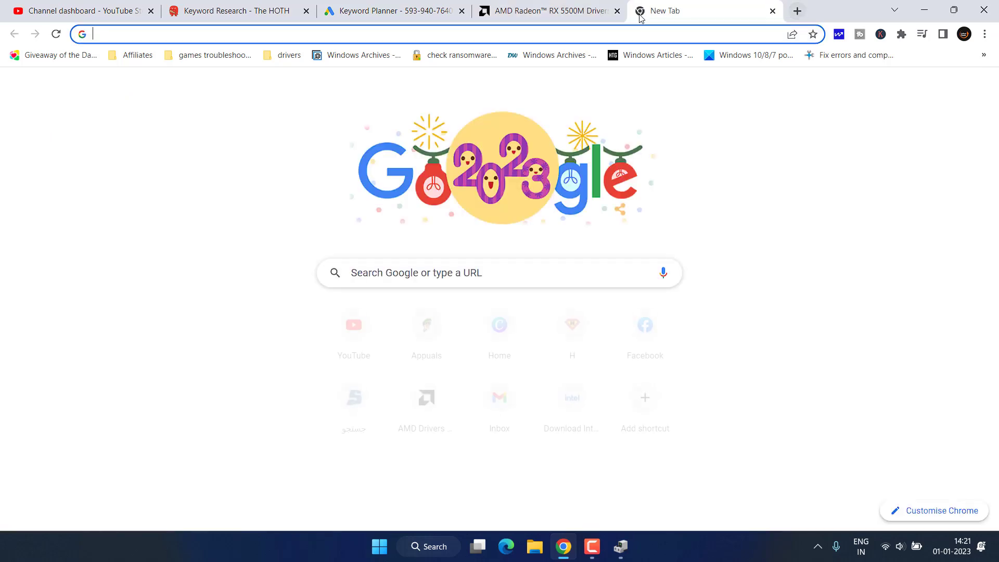
text(nvidia.com/en-us/geforce/drivers/)
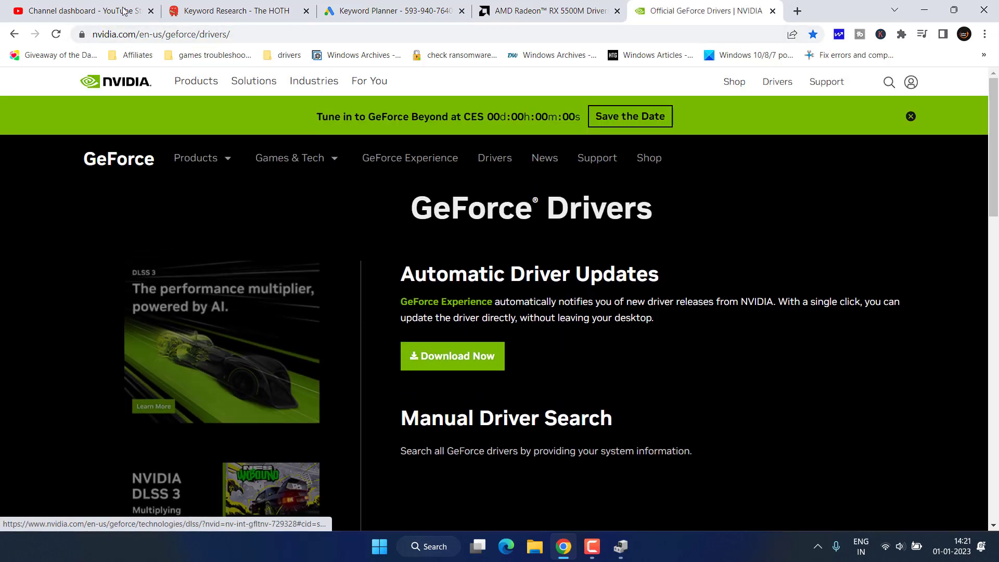
scroll(down, 3)
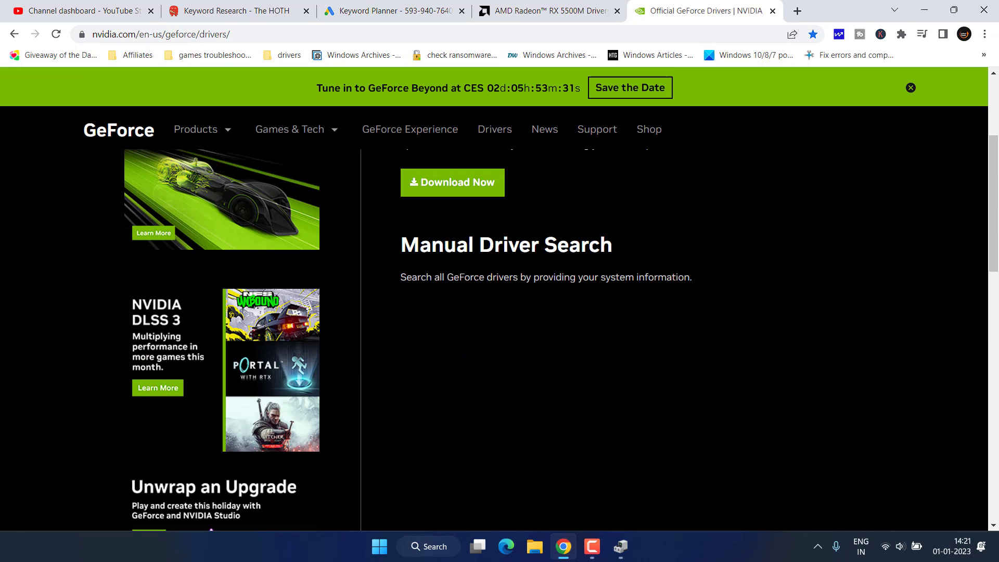
scroll(down, 3)
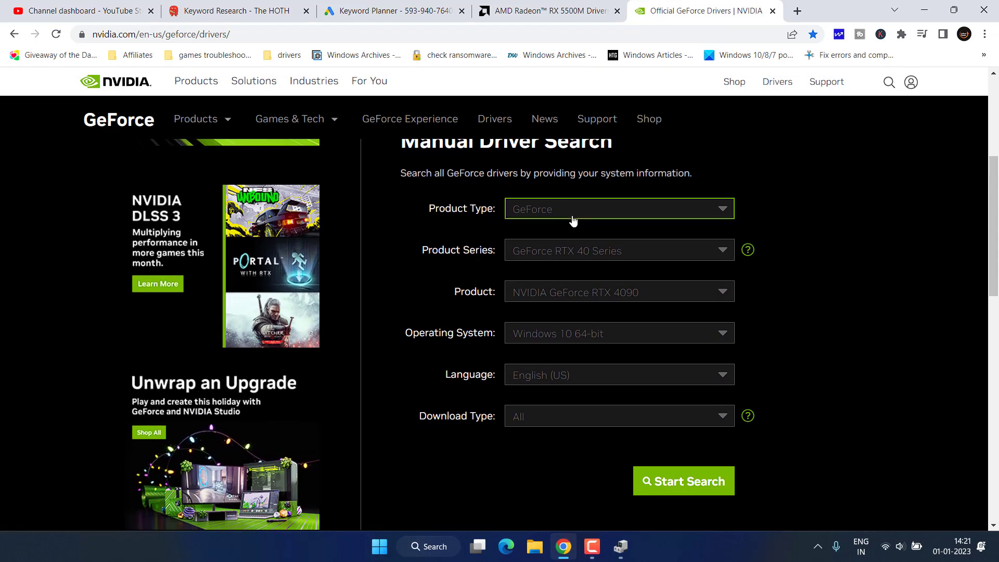
Search drivers for GeForce RTX 30 Series on Windows 11 and download Game Ready Driver 527.56.
click(619, 250)
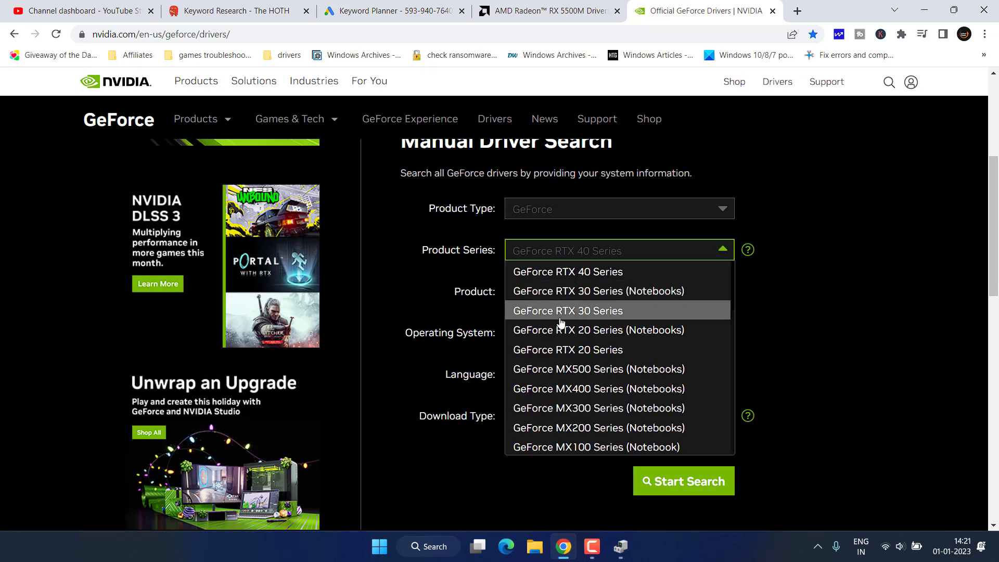
click(568, 310)
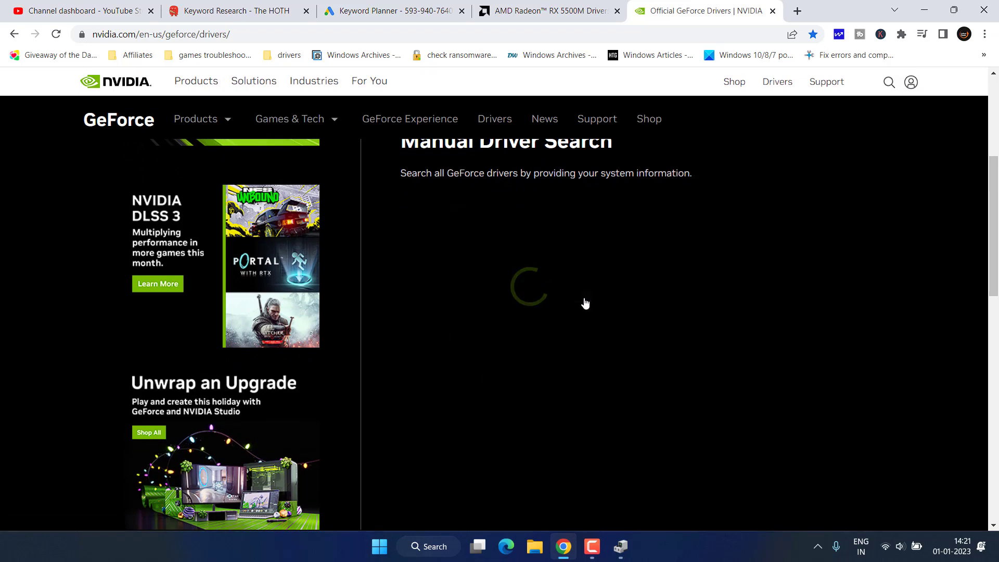
click(619, 333)
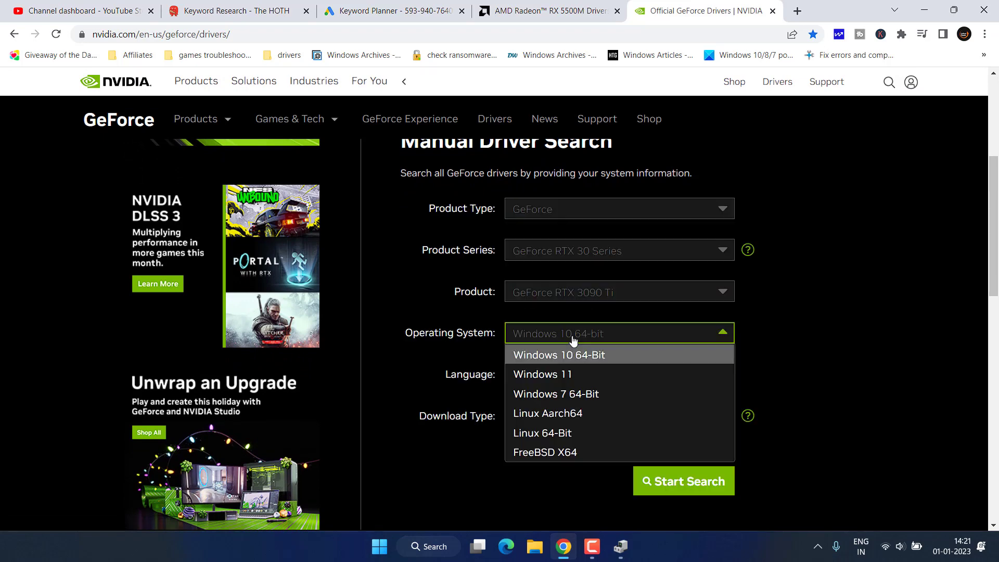
click(542, 374)
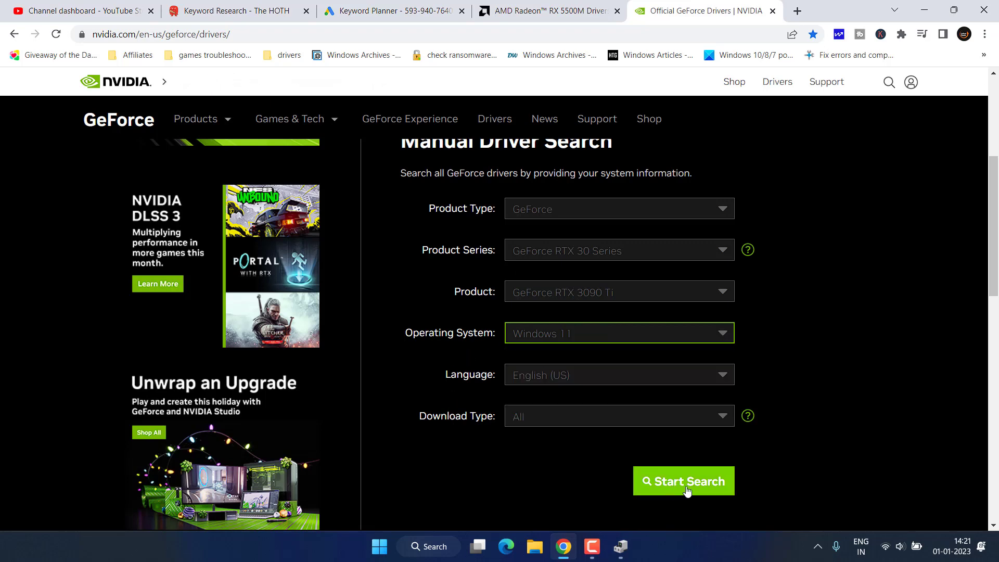
click(684, 481)
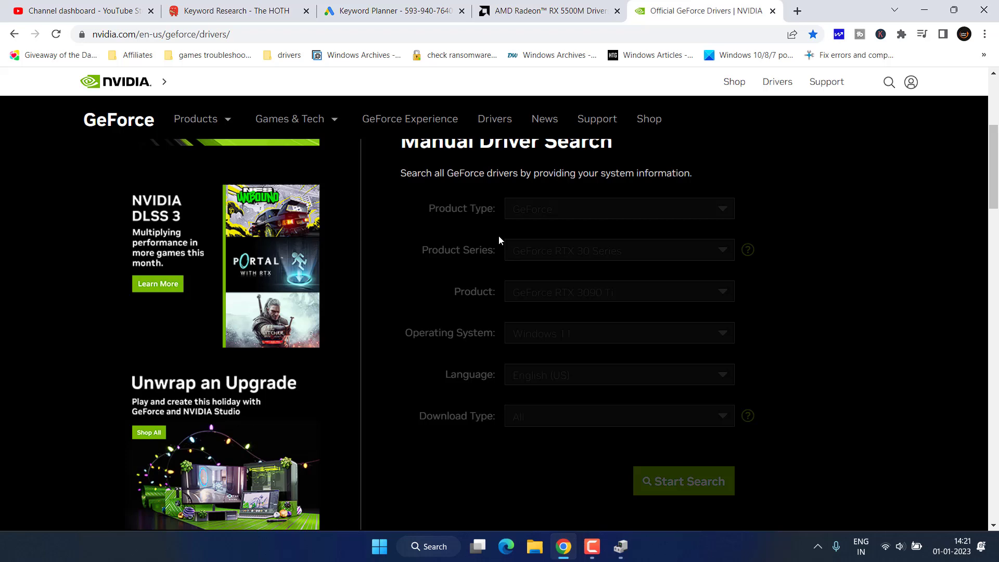
click(684, 481)
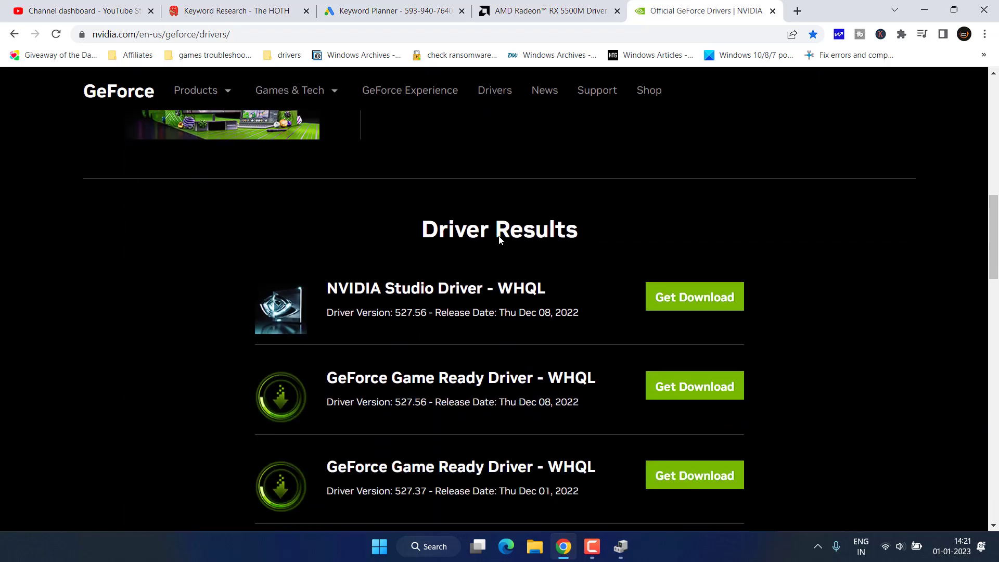
scroll(down, 3)
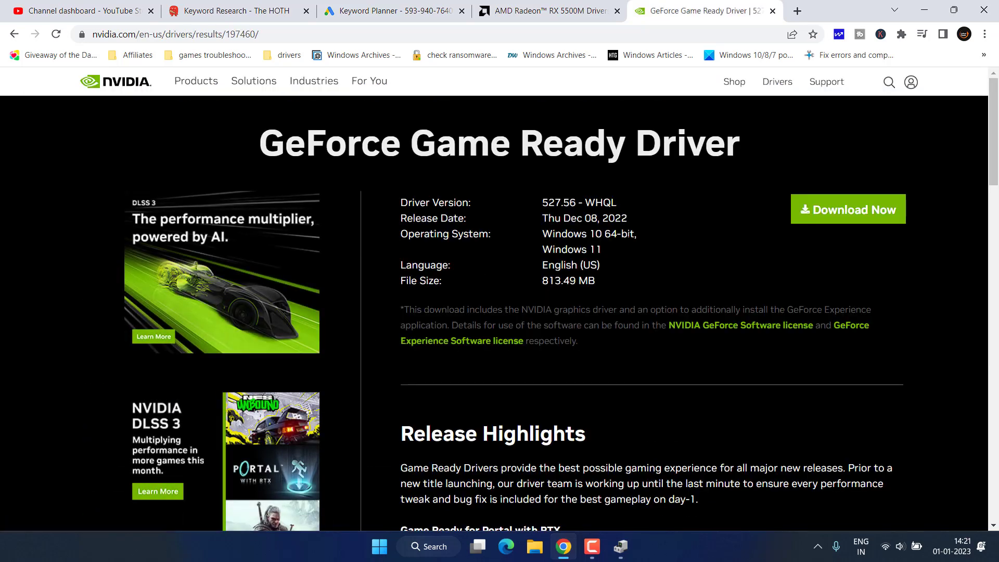
mouse_move(859, 214)
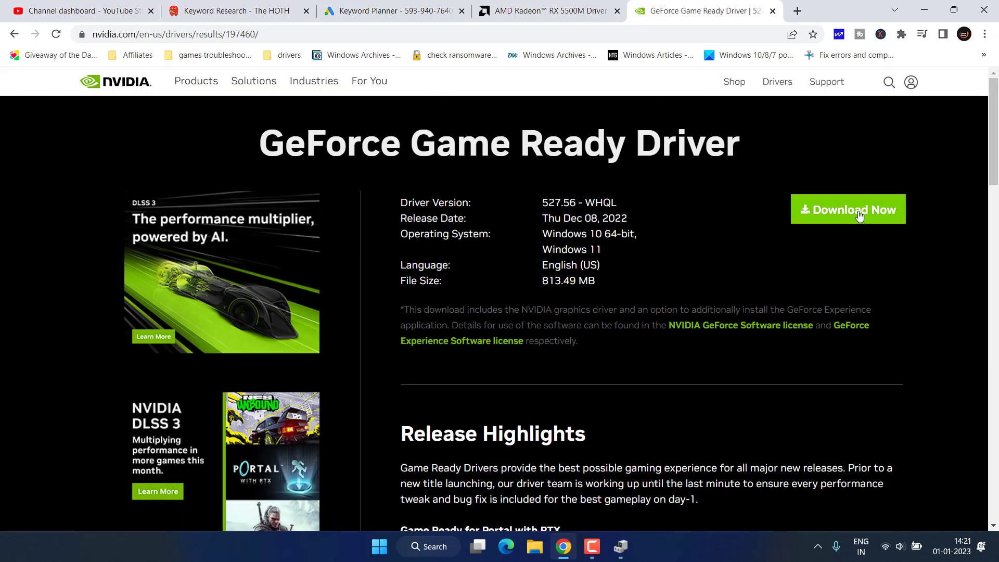
click(849, 209)
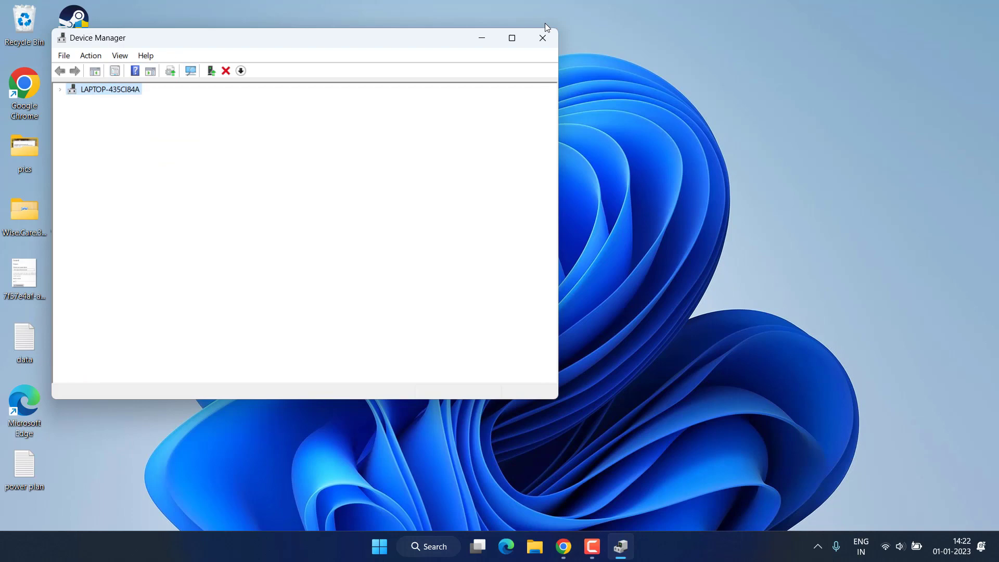
Close the Device Manager window.
click(543, 37)
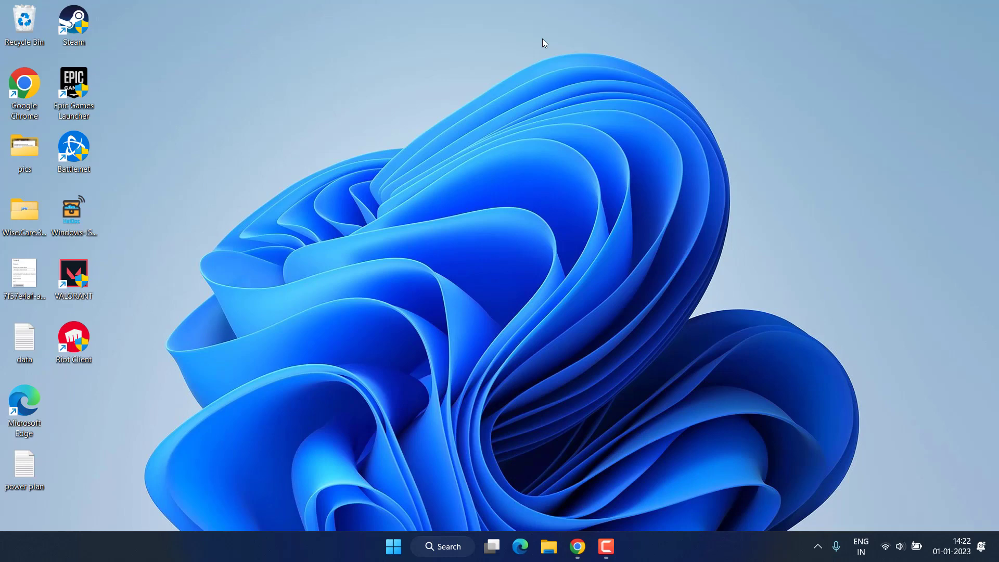
mouse_move(126, 277)
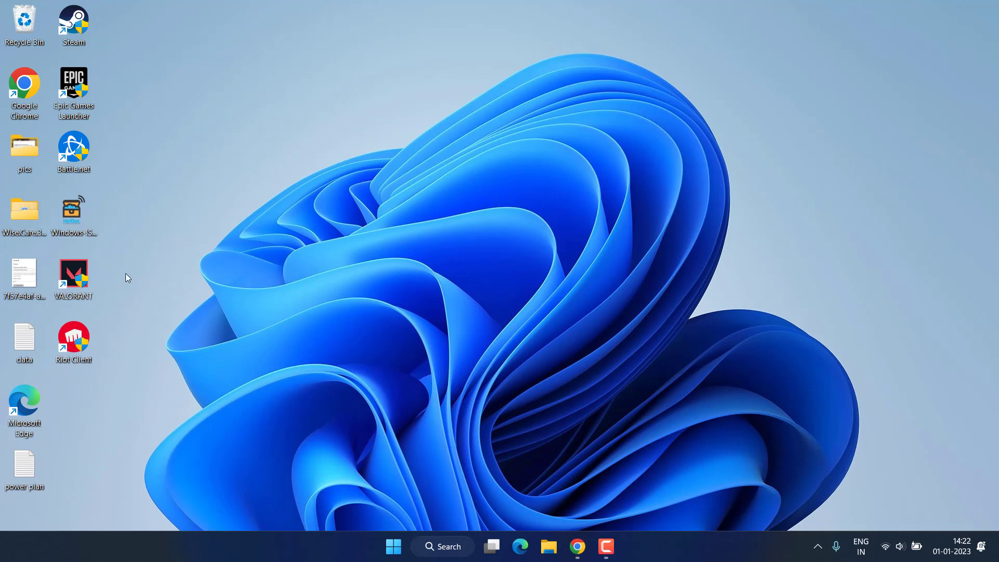
Tick Disable fullscreen optimizations in the VALORANT shortcut's Compatibility properties and save.
right_click(74, 273)
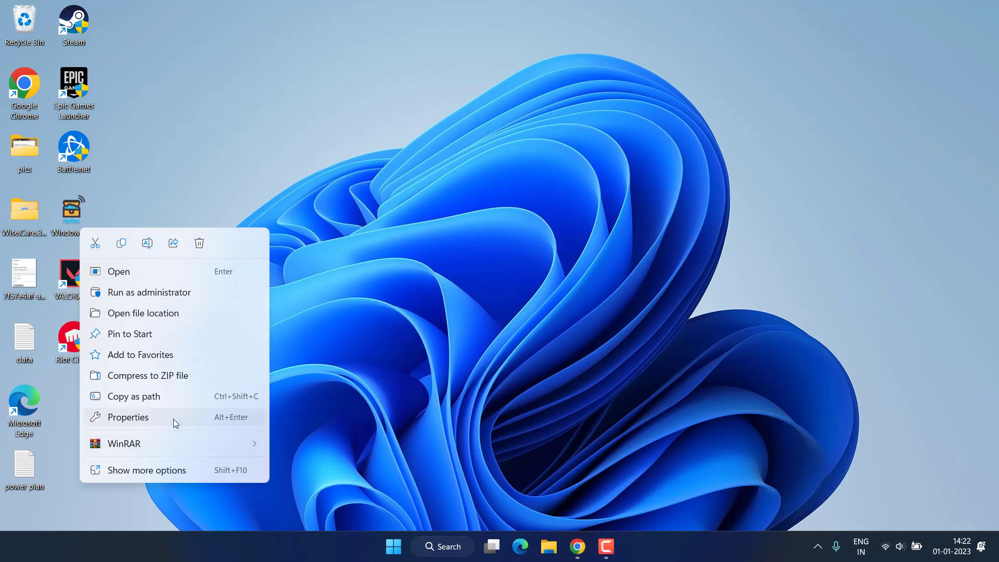
click(128, 417)
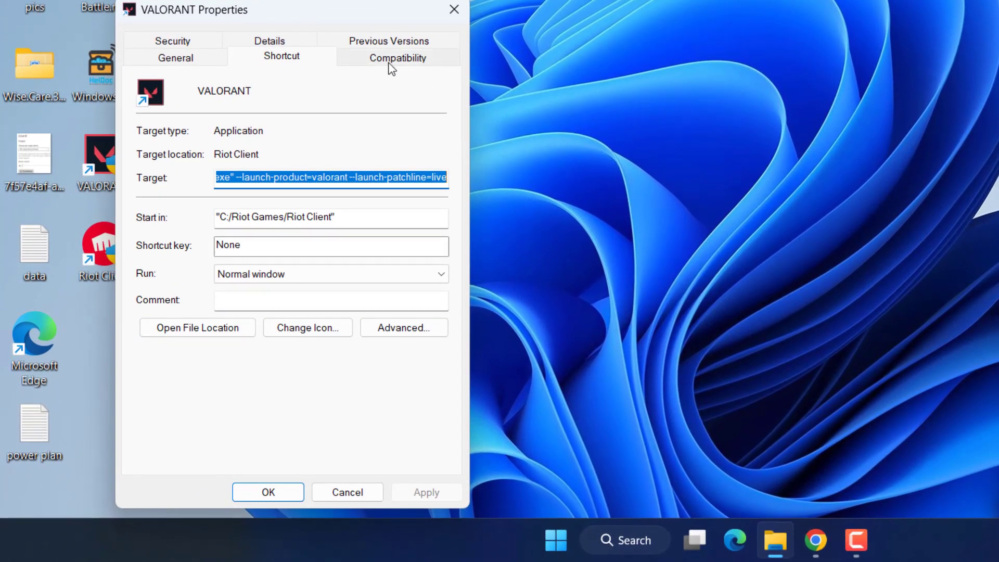
click(398, 58)
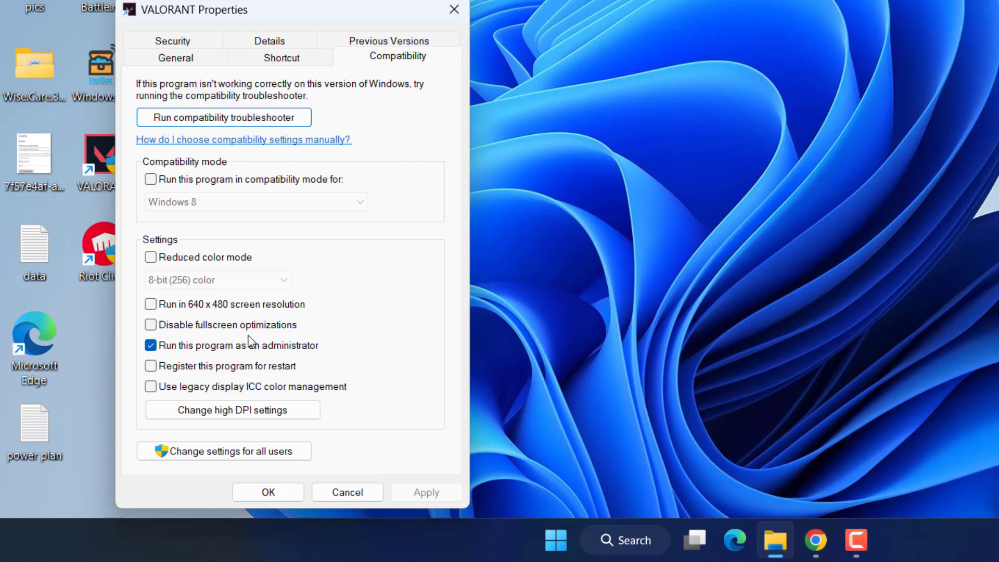
mouse_move(255, 324)
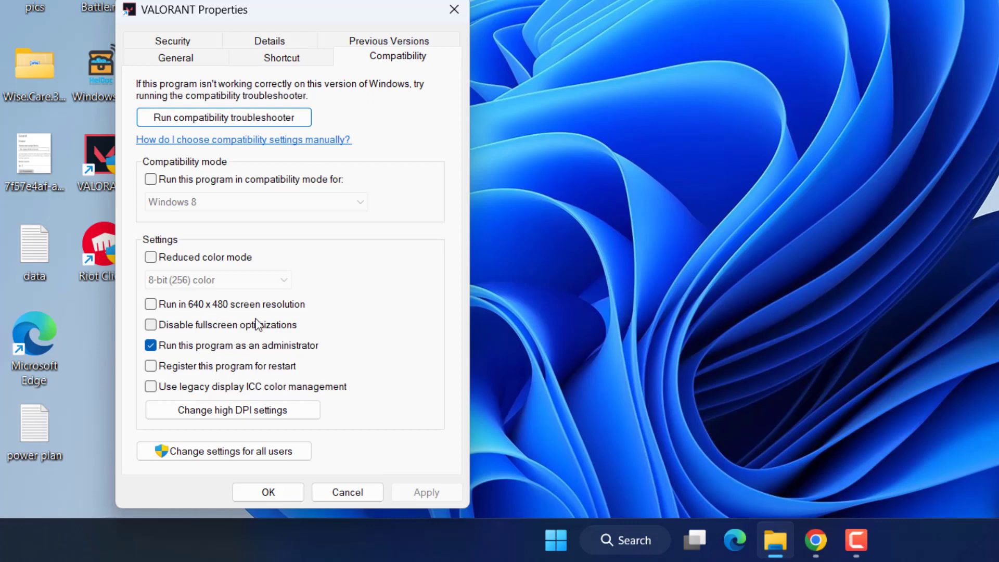
click(151, 325)
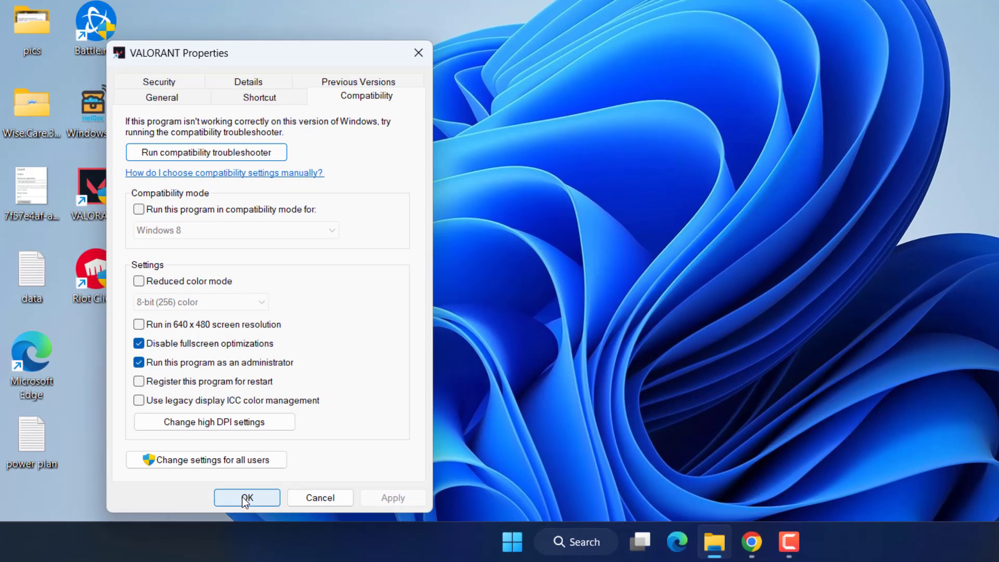
click(247, 498)
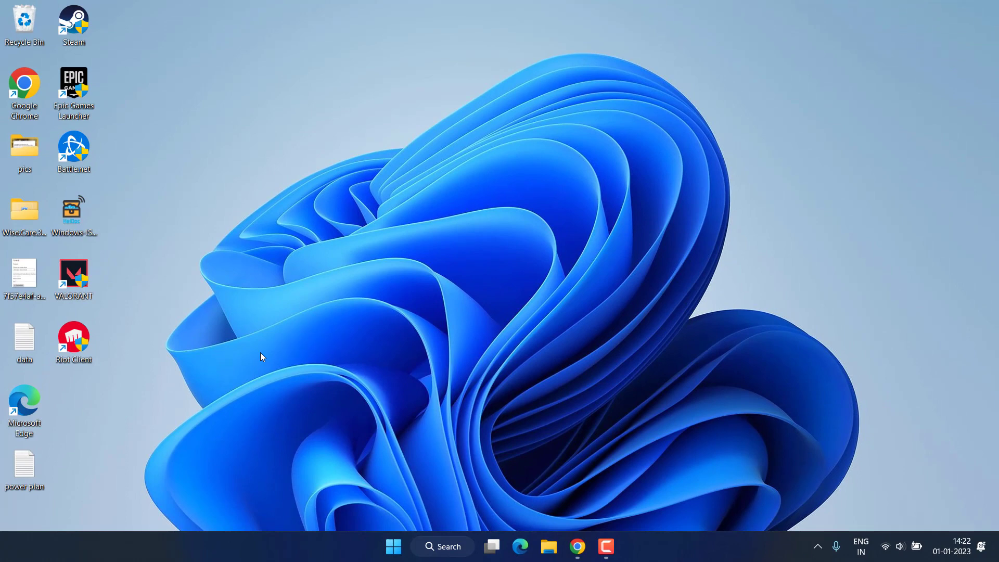
mouse_move(264, 360)
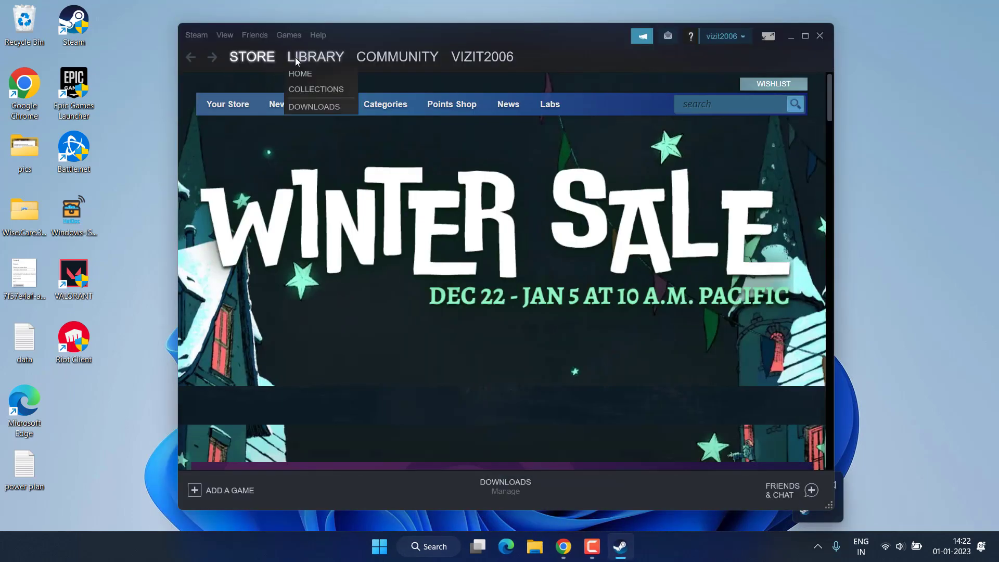
Set the Resident Evil Village demo's Steam Launch Options to -dx11, replacing -noEAC.
click(299, 73)
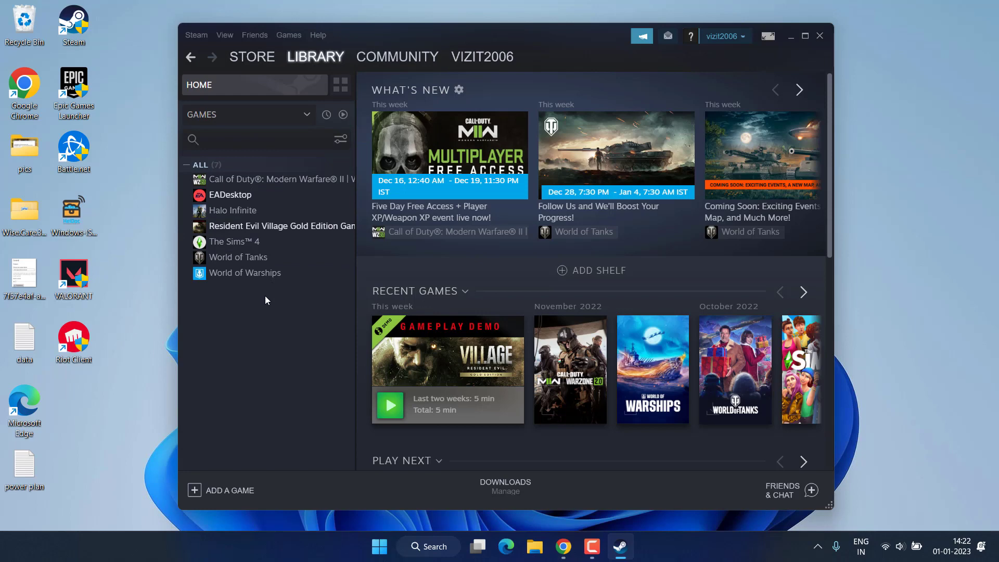
mouse_move(238, 219)
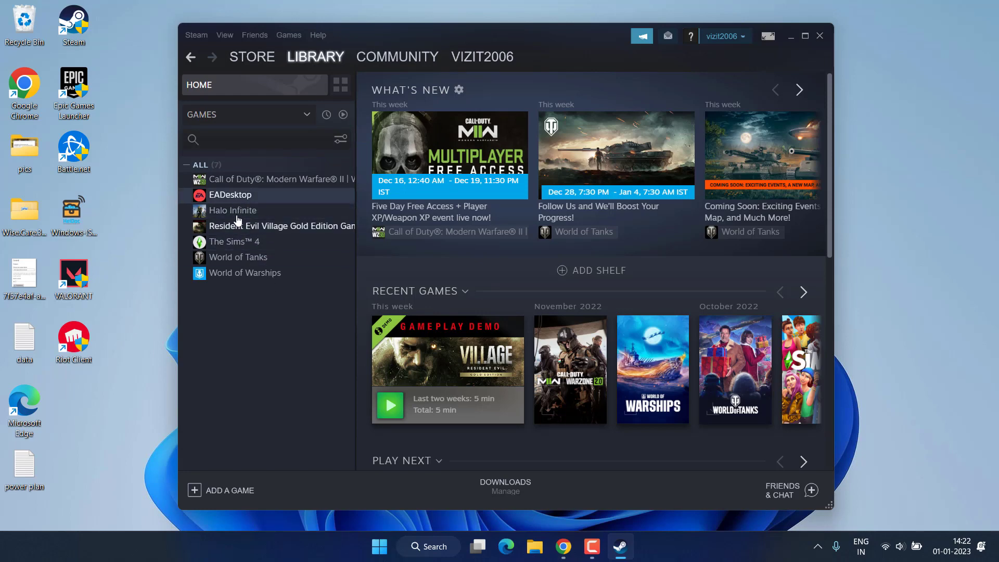
right_click(254, 226)
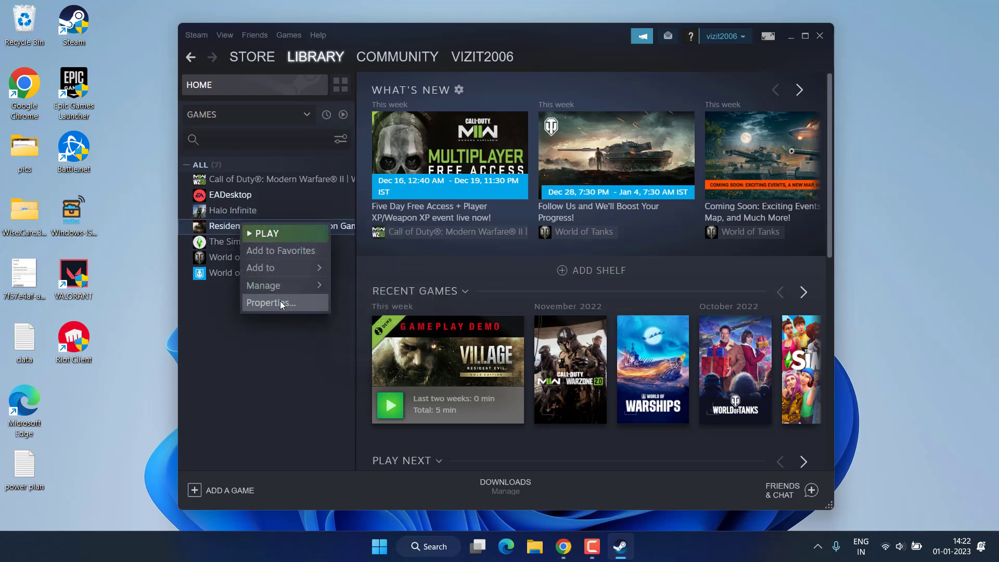
click(271, 303)
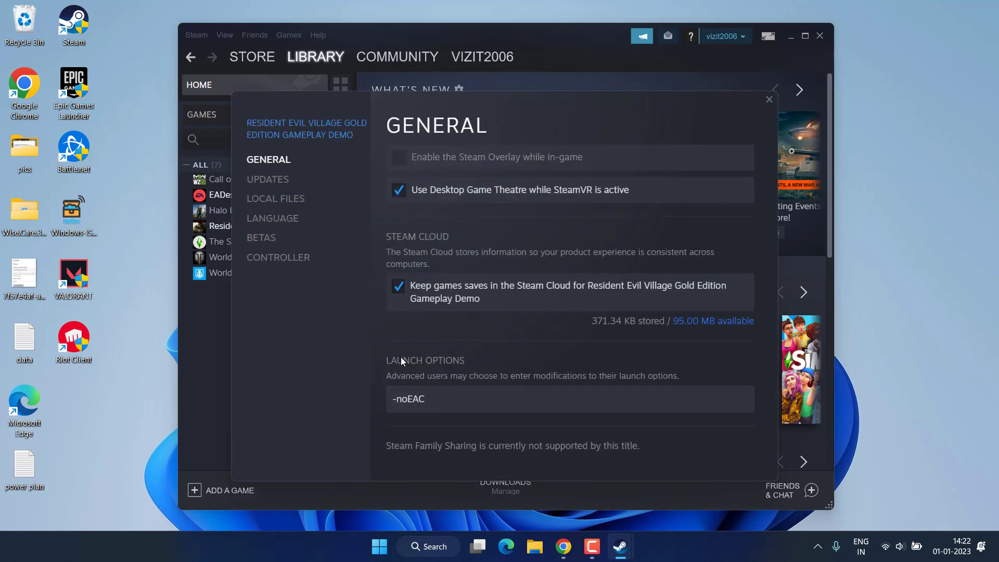
double_click(408, 399)
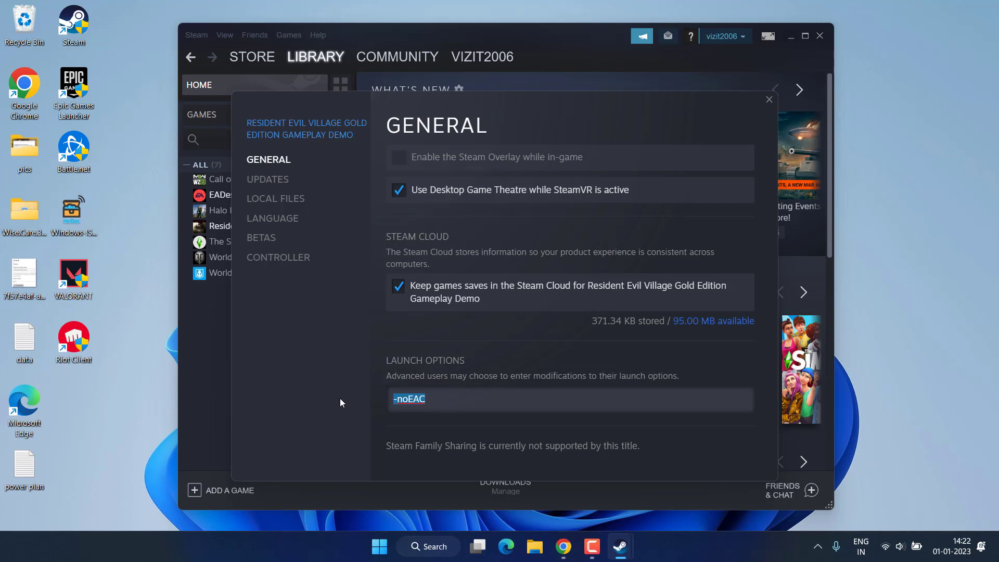
text(-dx)
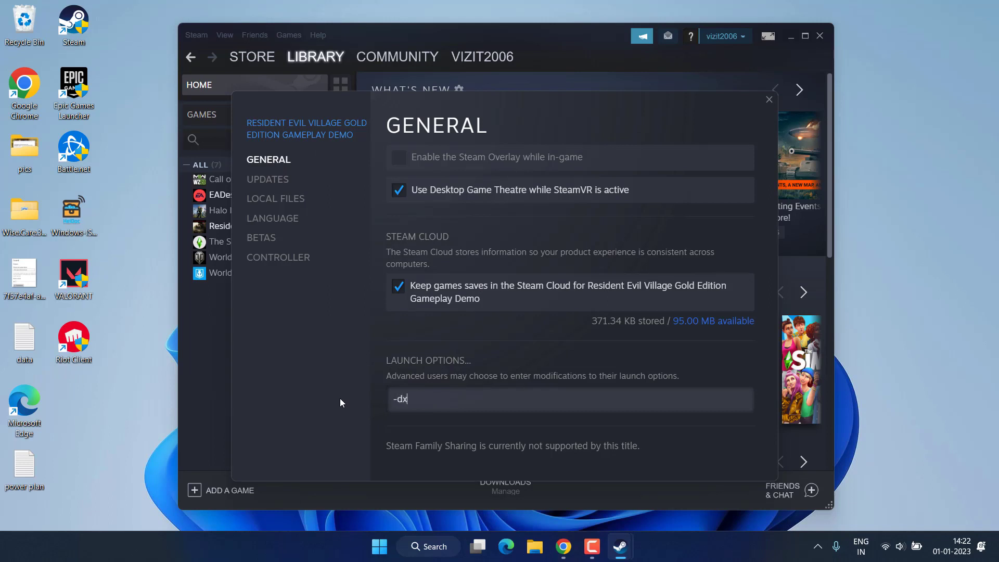
text(11)
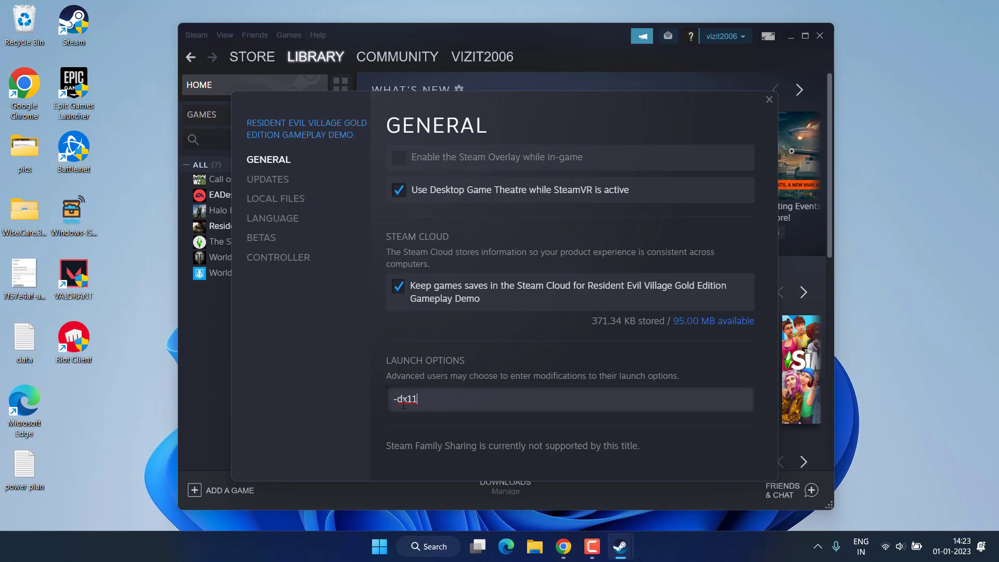
mouse_move(441, 400)
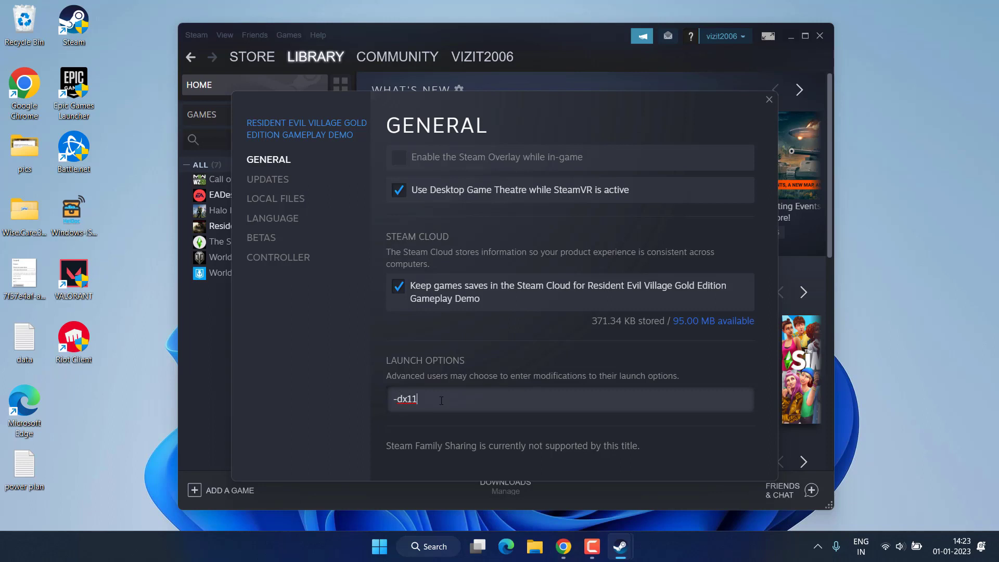
mouse_move(767, 108)
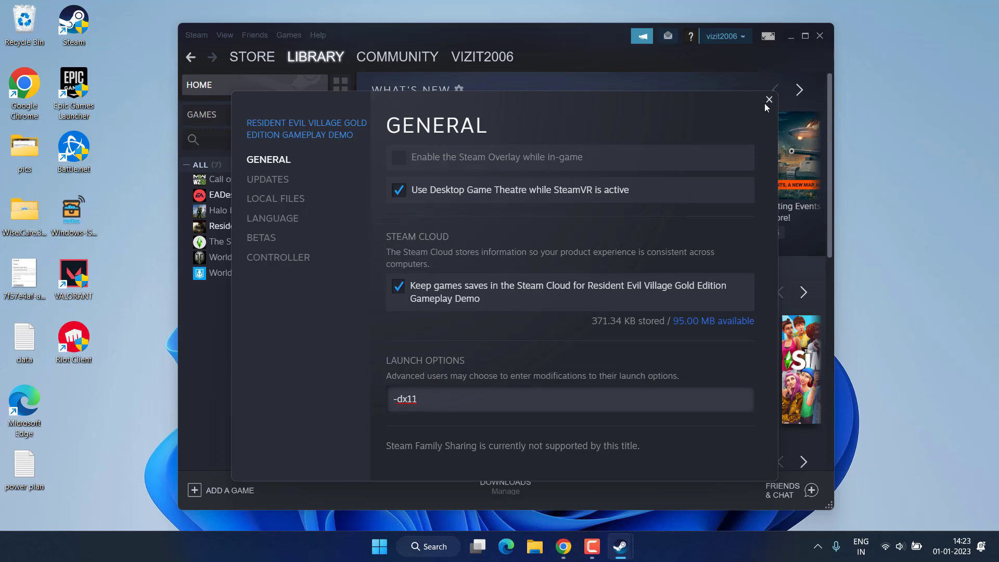
click(769, 99)
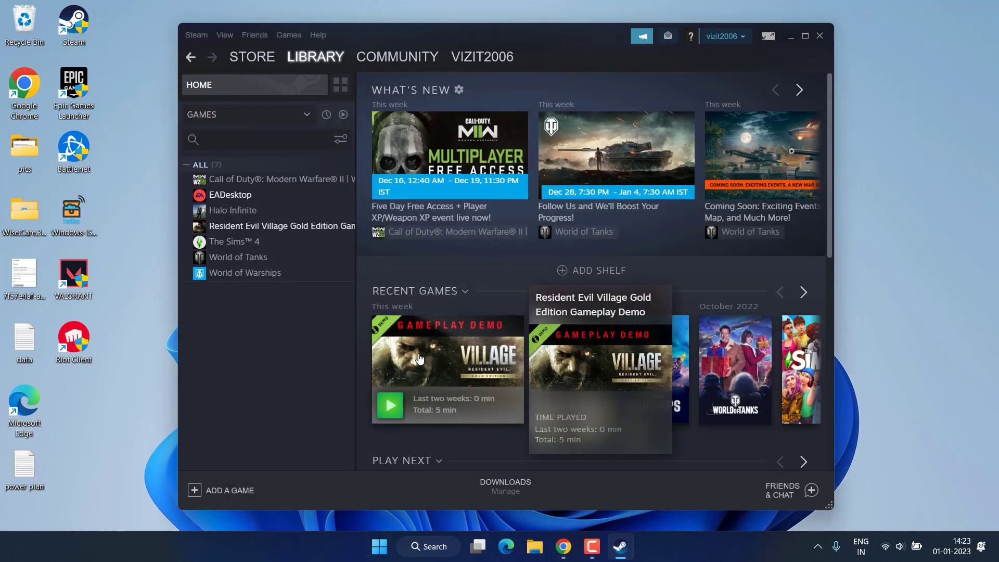
mouse_move(615, 216)
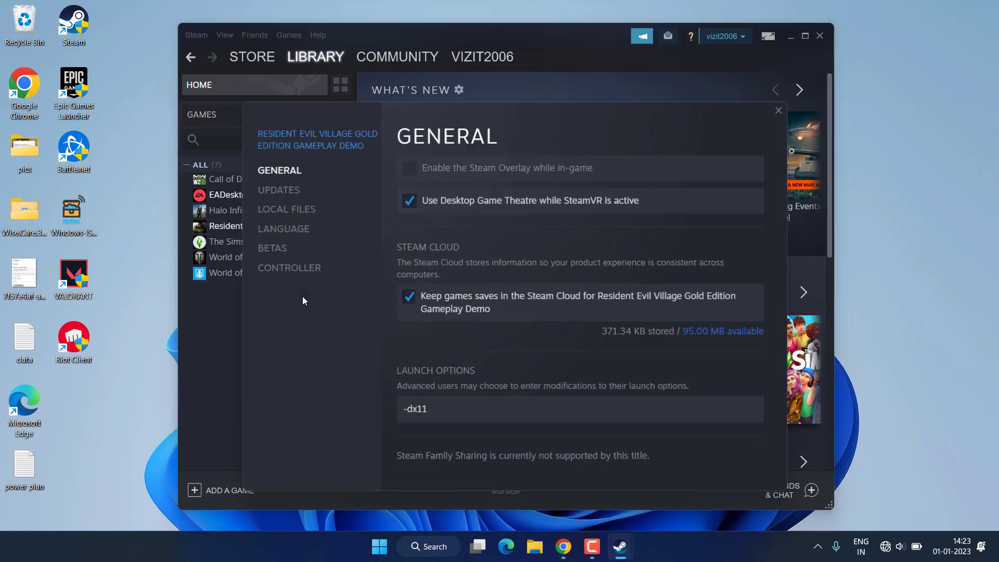
Edit the demo's launch option to -dx12 and close its Properties.
click(446, 409)
text(2)
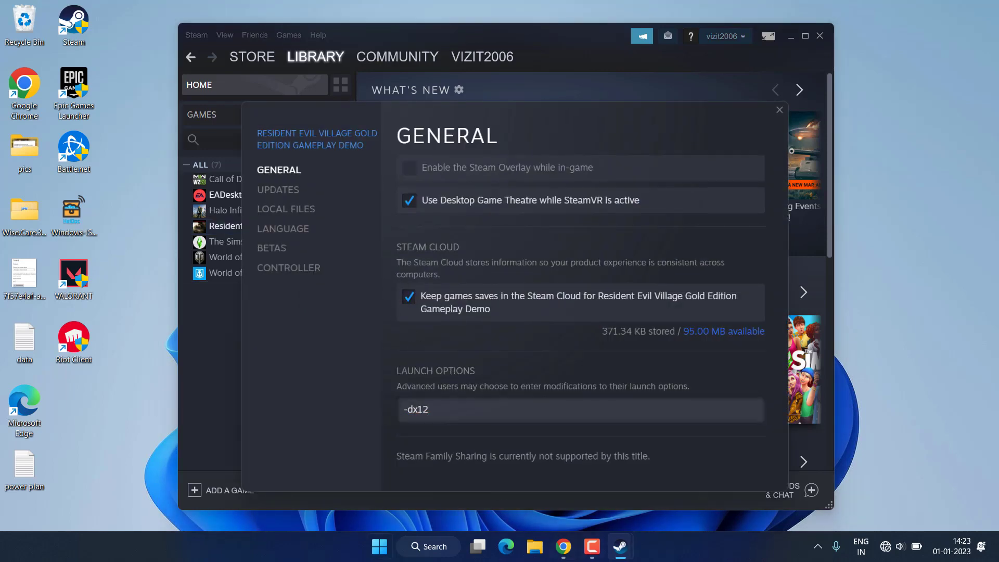
mouse_move(780, 112)
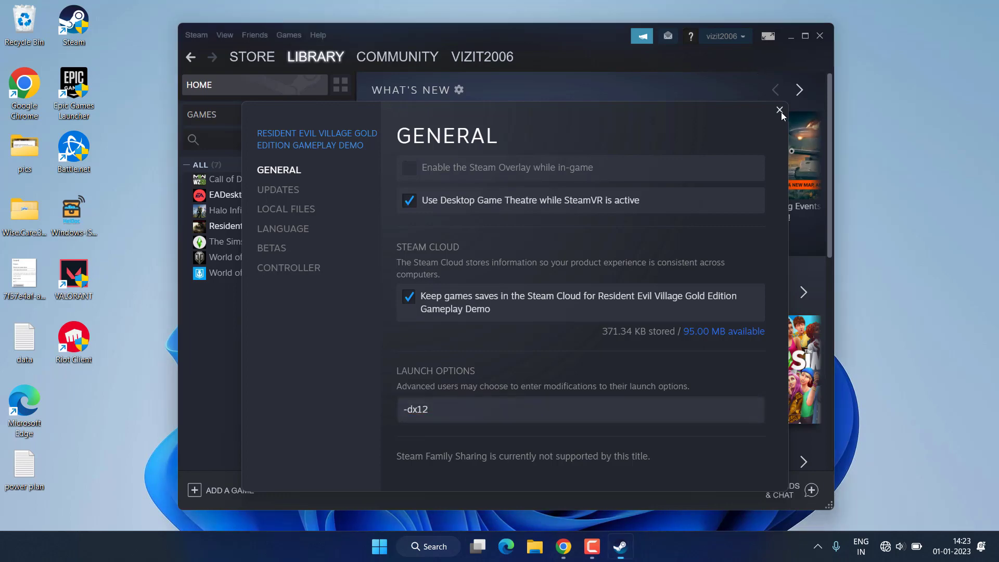
click(780, 111)
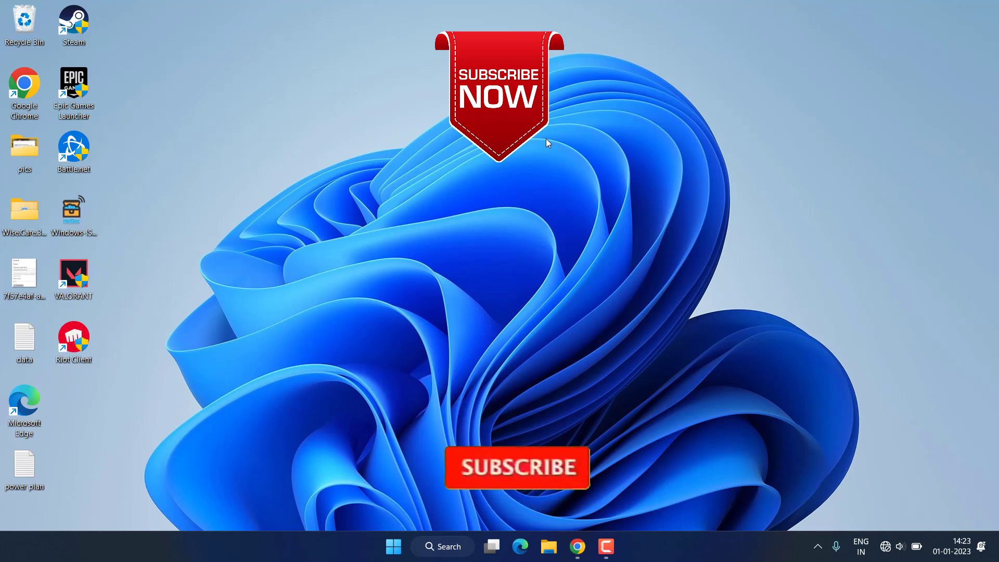
Exit Steam to return to the empty desktop.
click(518, 468)
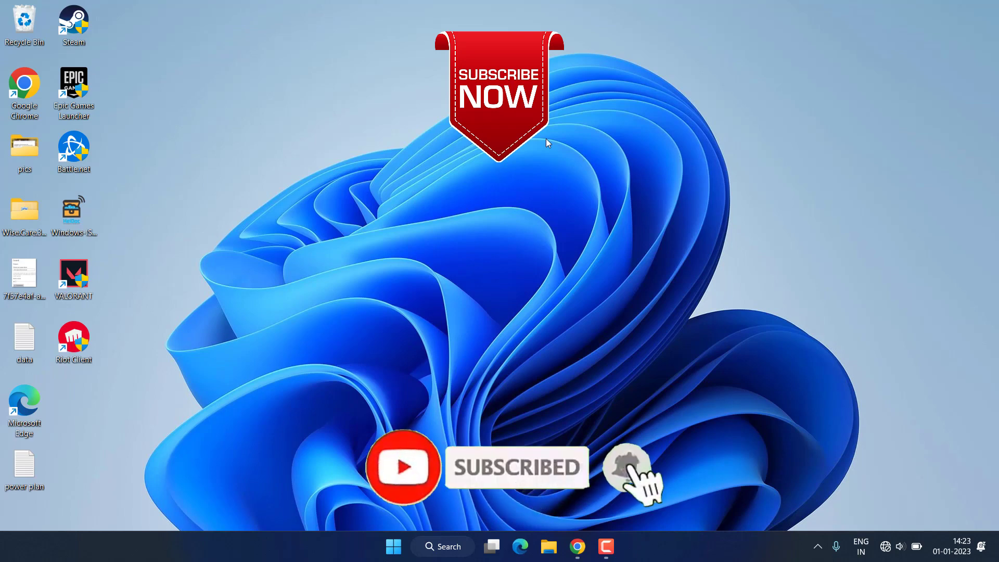